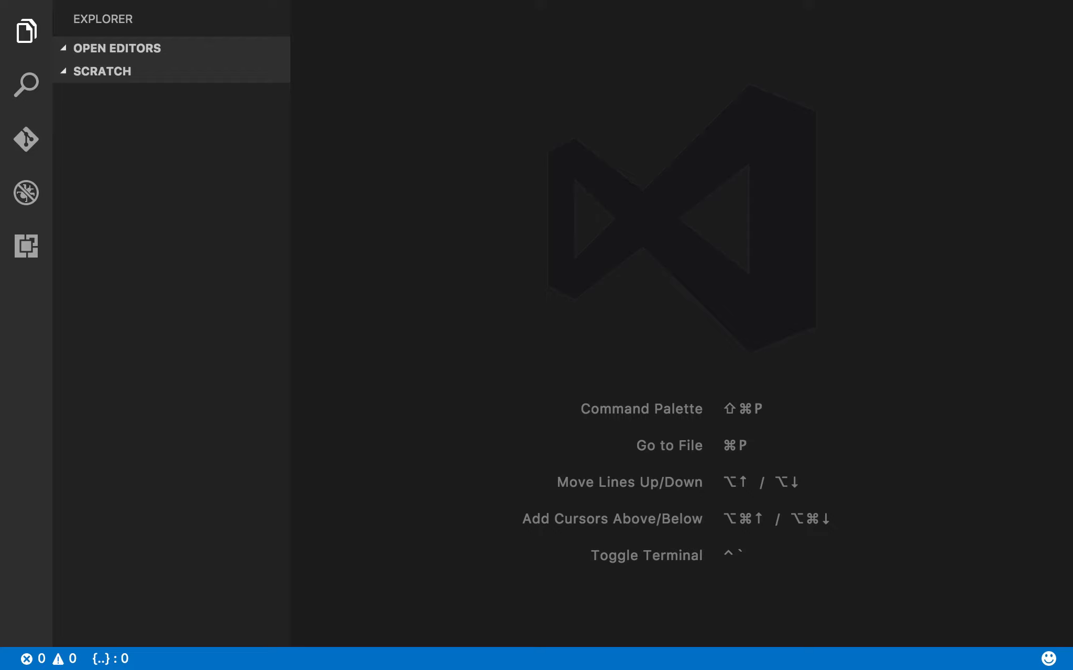
mouse_move(189, 72)
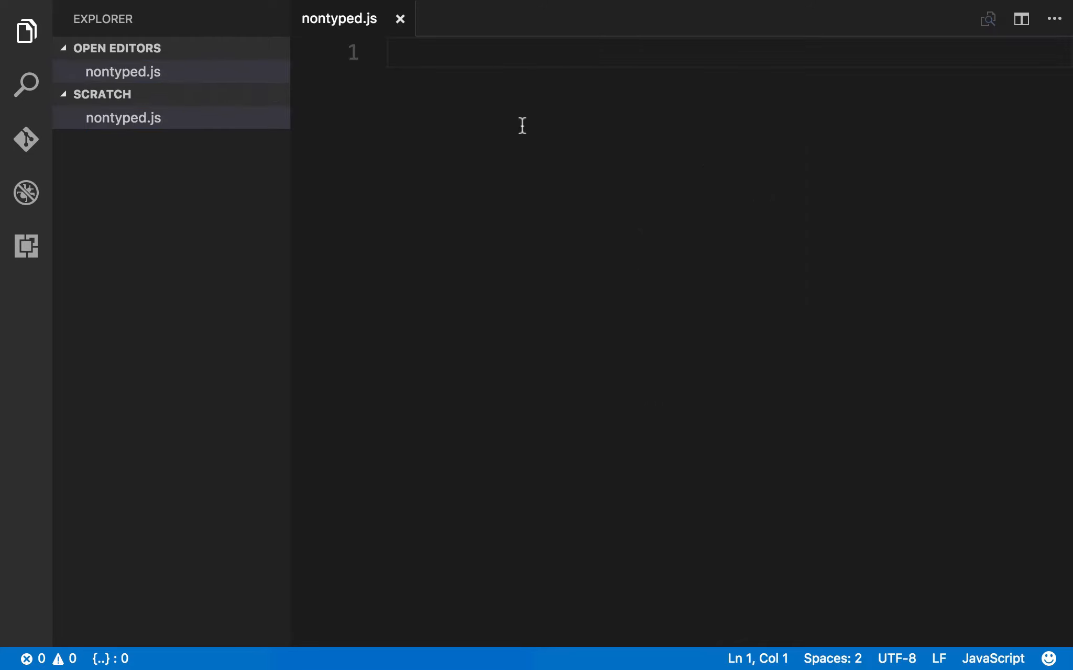
mouse_move(512, 151)
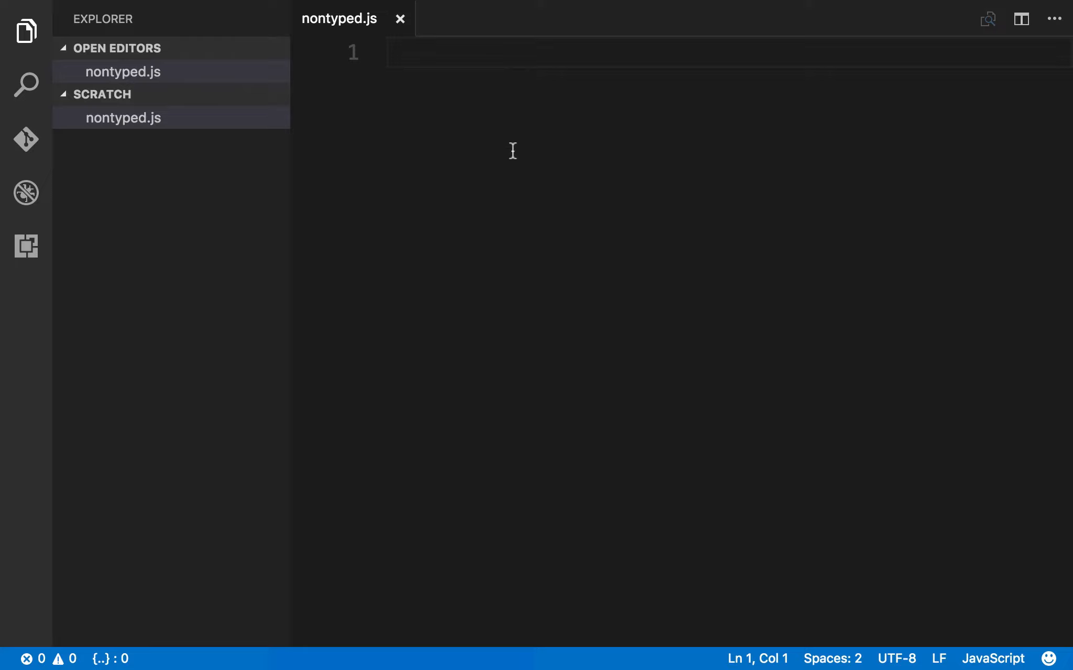
Write an untyped function multiply(x, y) that returns x * y in nontyped.js
type("function")
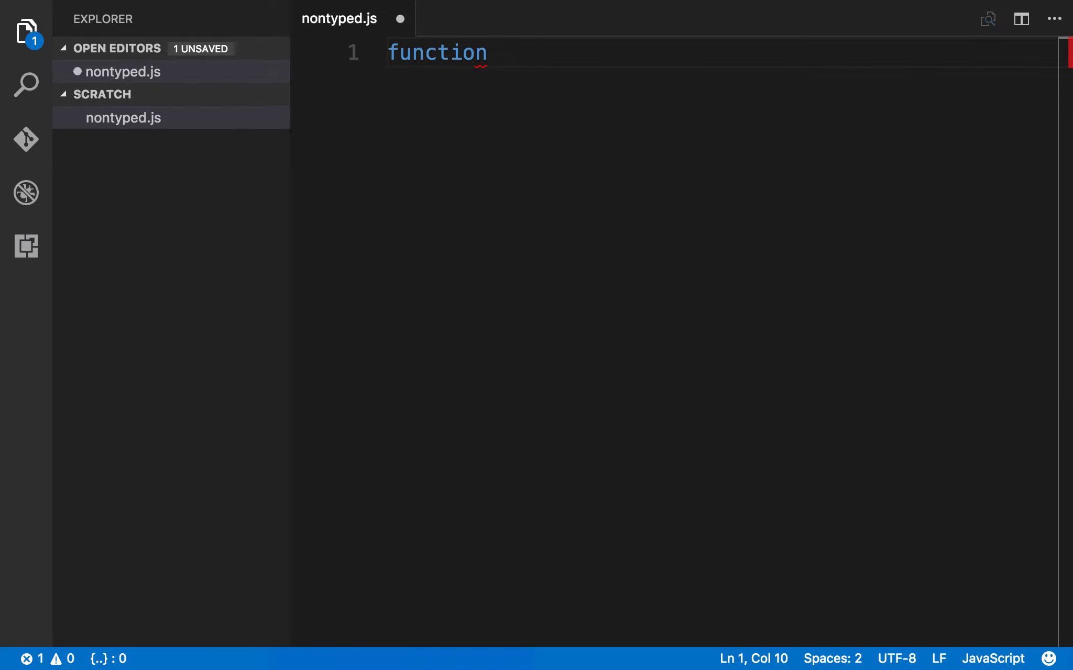
type("multiply")
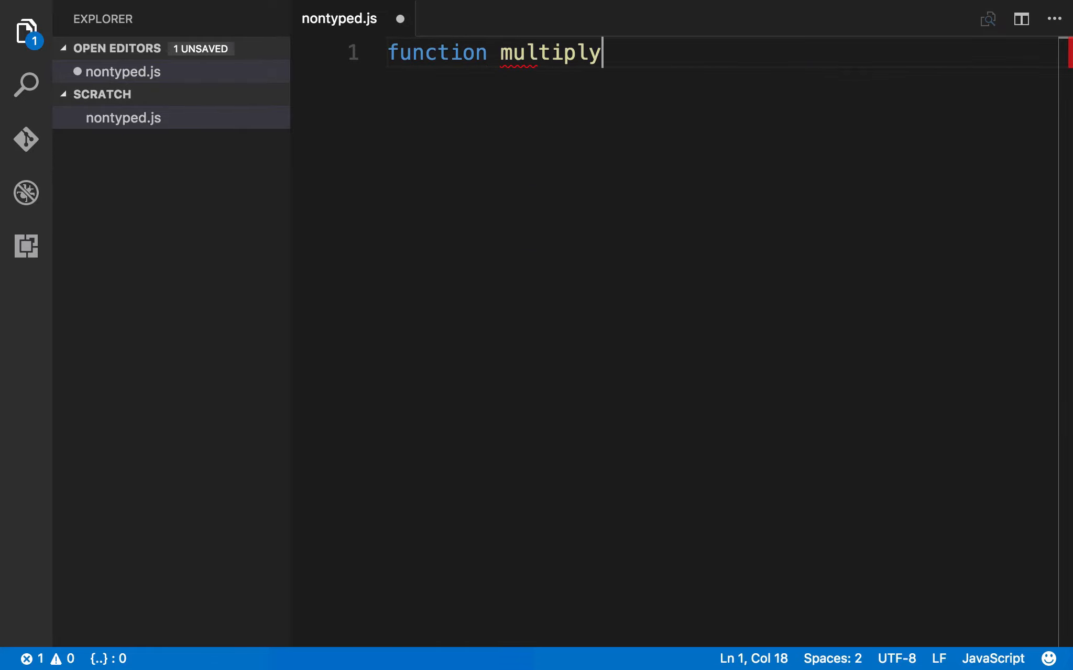
type("(")
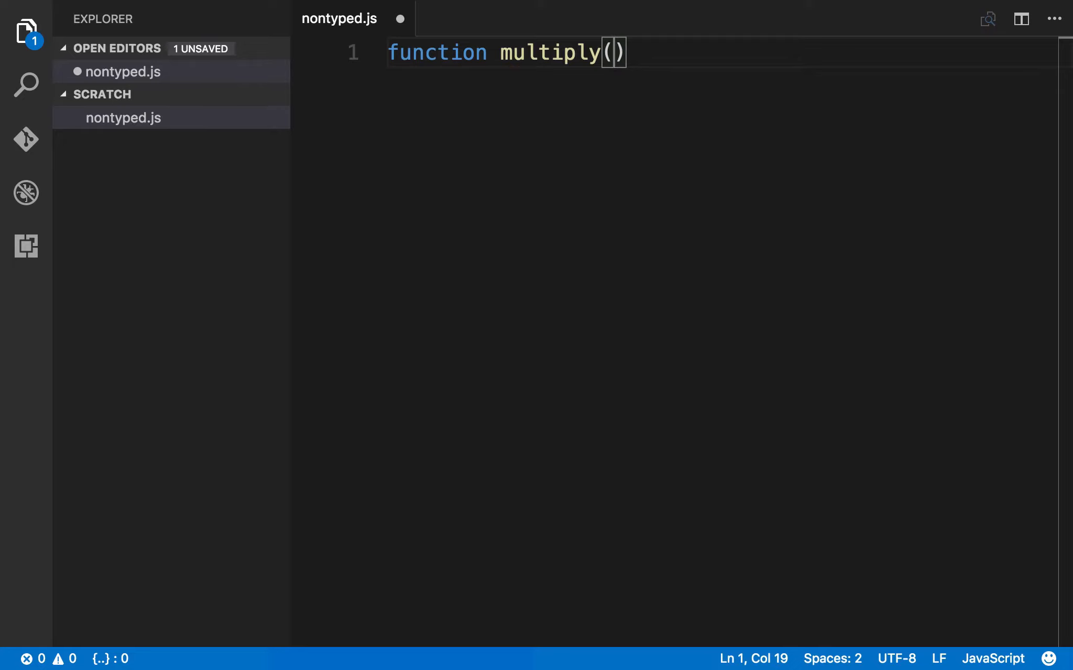
type("x, y")
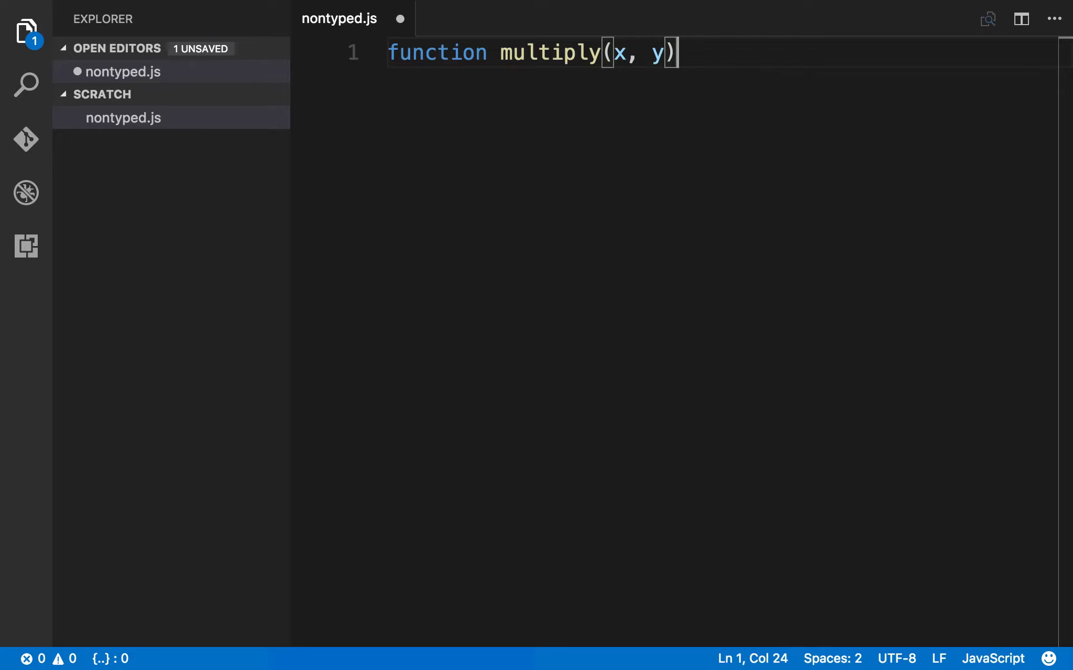
type("{")
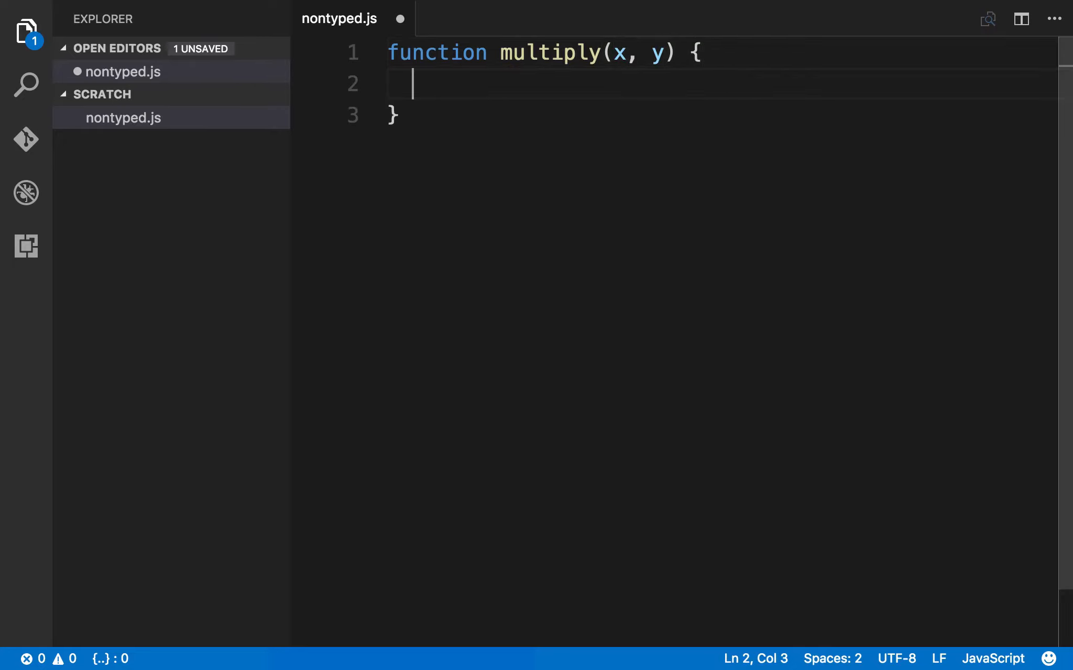
type("return")
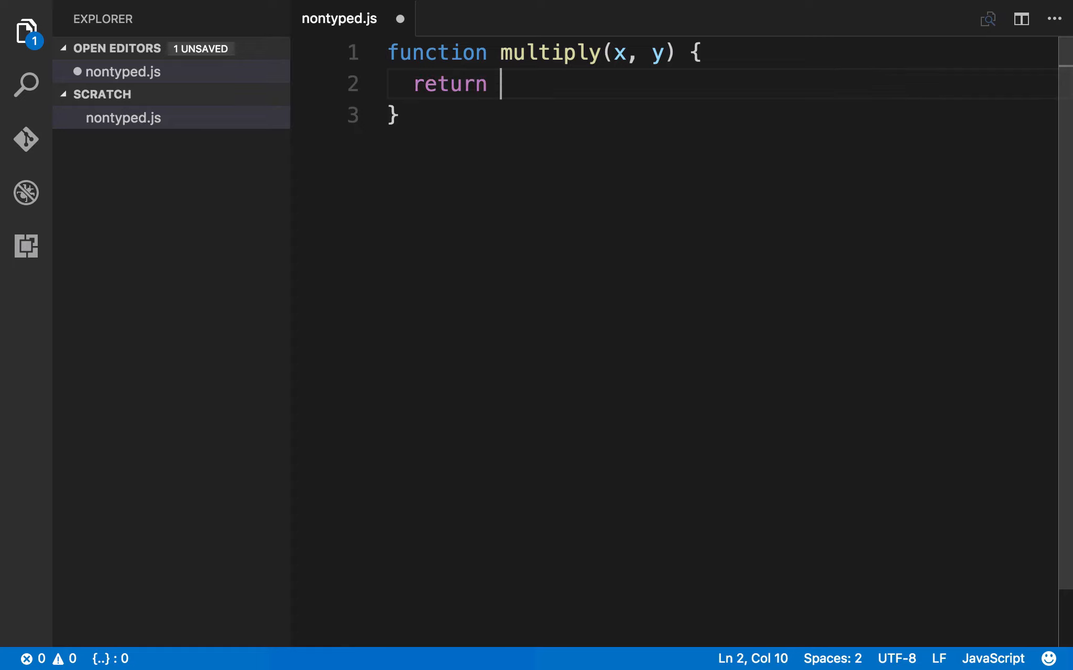
type("x * y;")
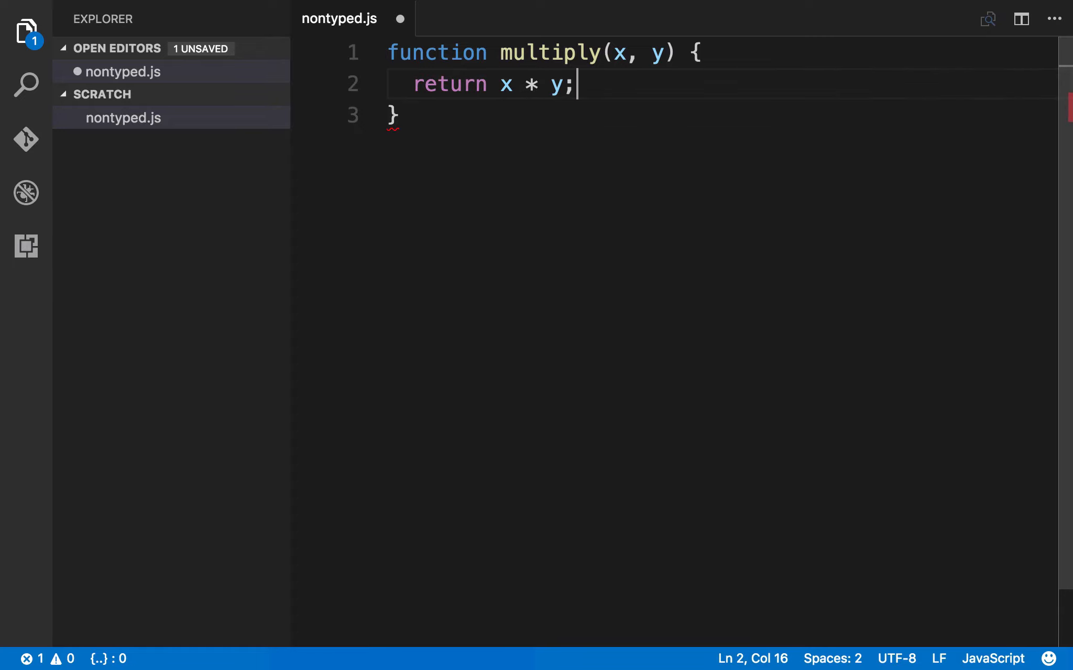
Add the call multiply(2, 3); below the function
type("multiply(2")
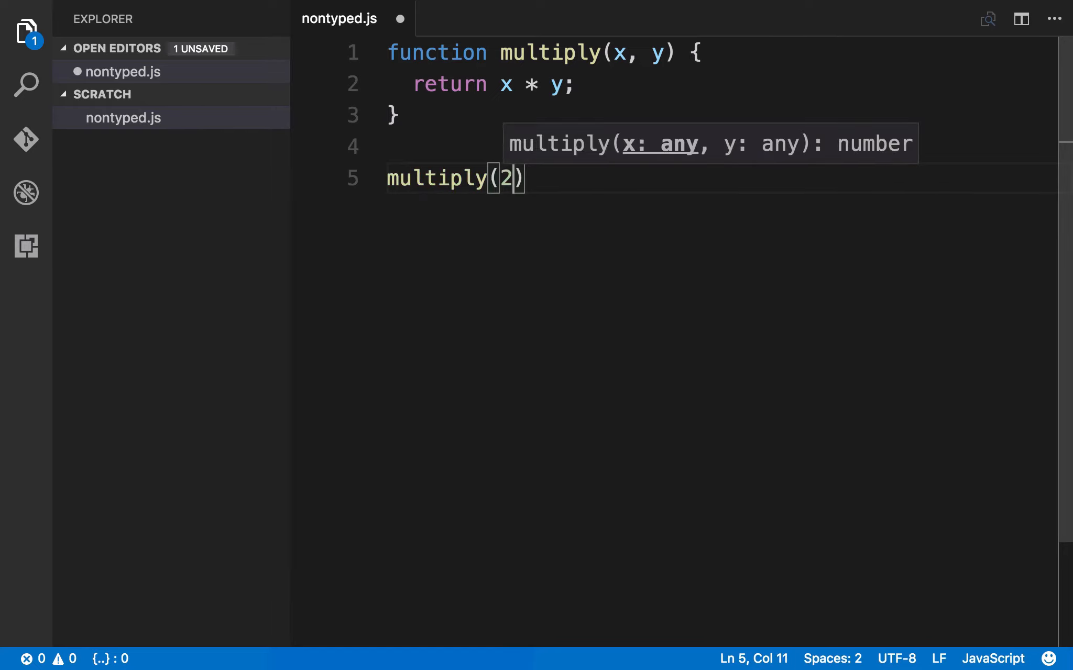
type(", 3);")
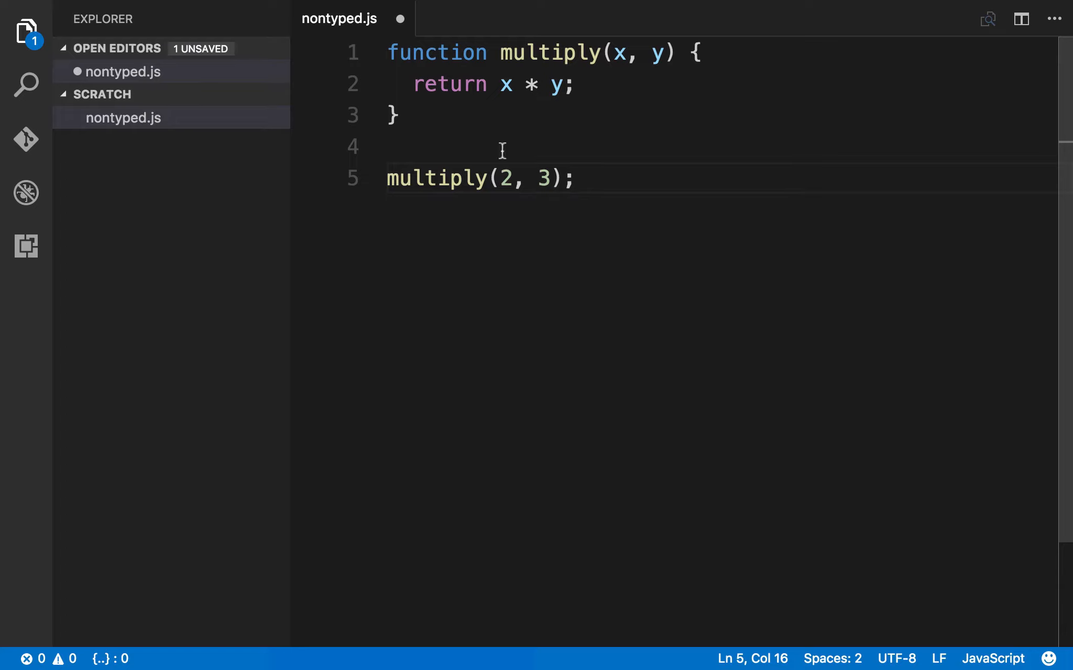
Change the call's first argument from 2 to the string 'bob', giving multiply('bob', 3)
double_click(435, 178)
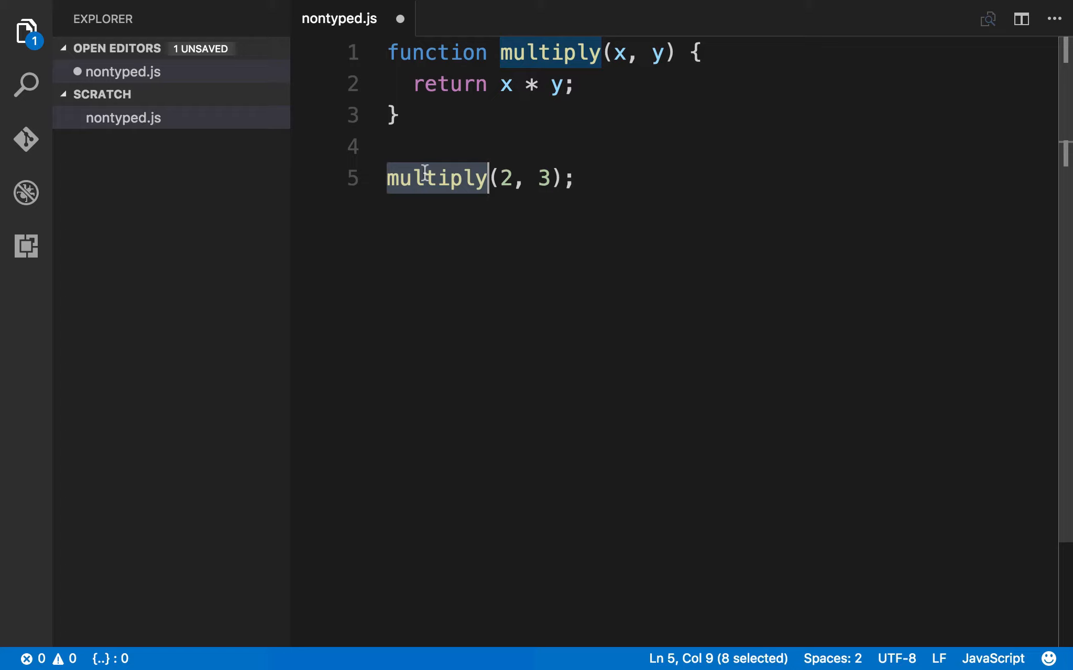
left_click(578, 178)
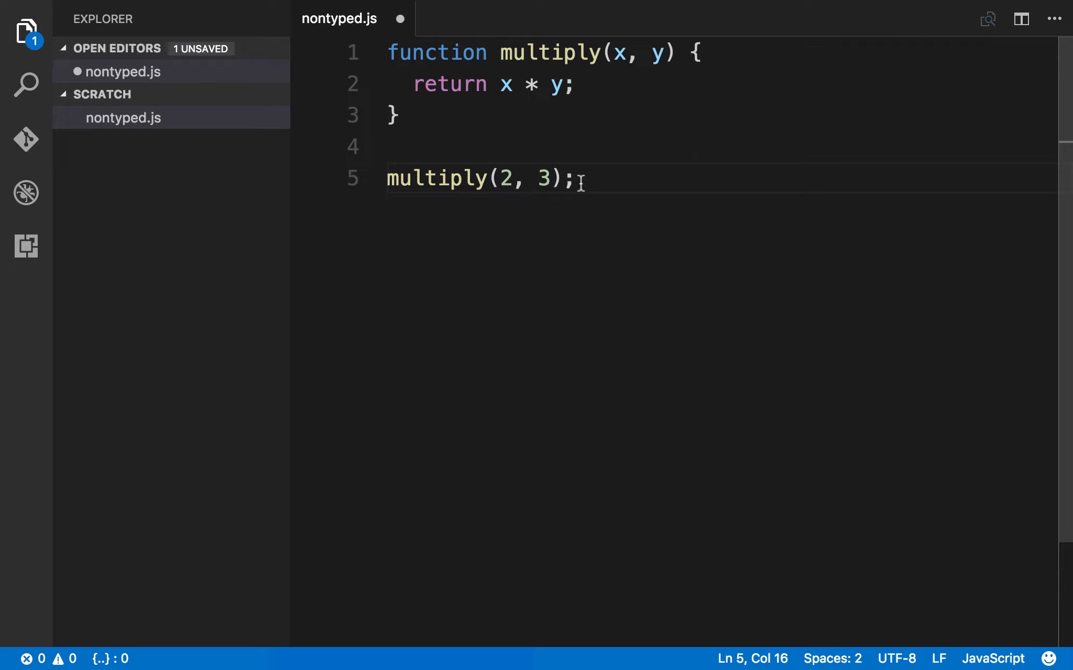
left_click(527, 178)
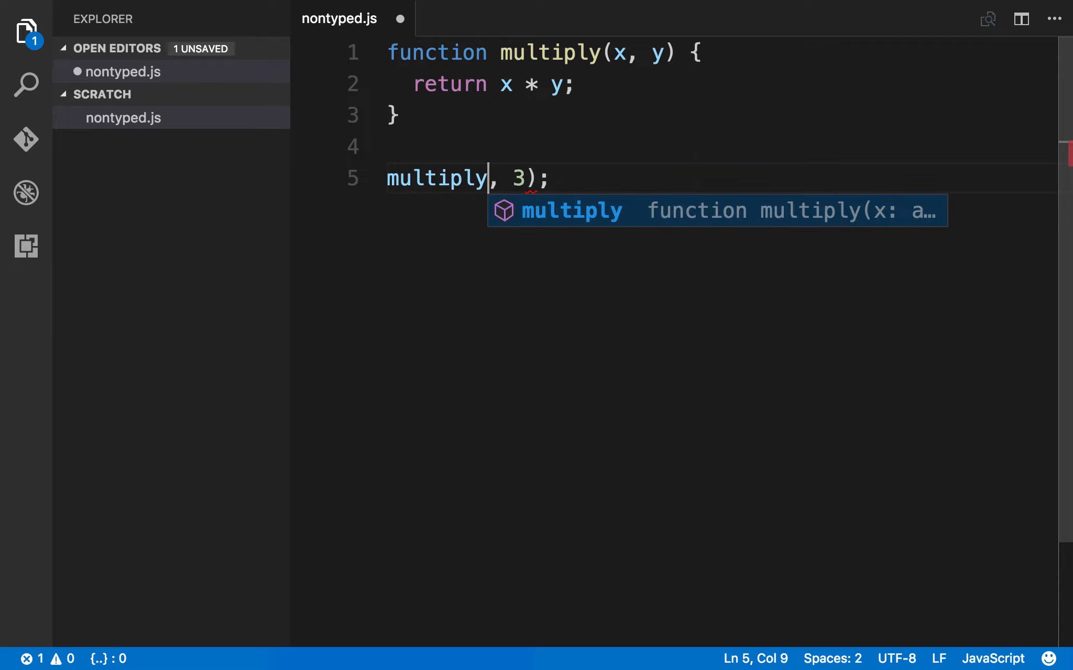
type("('bob")
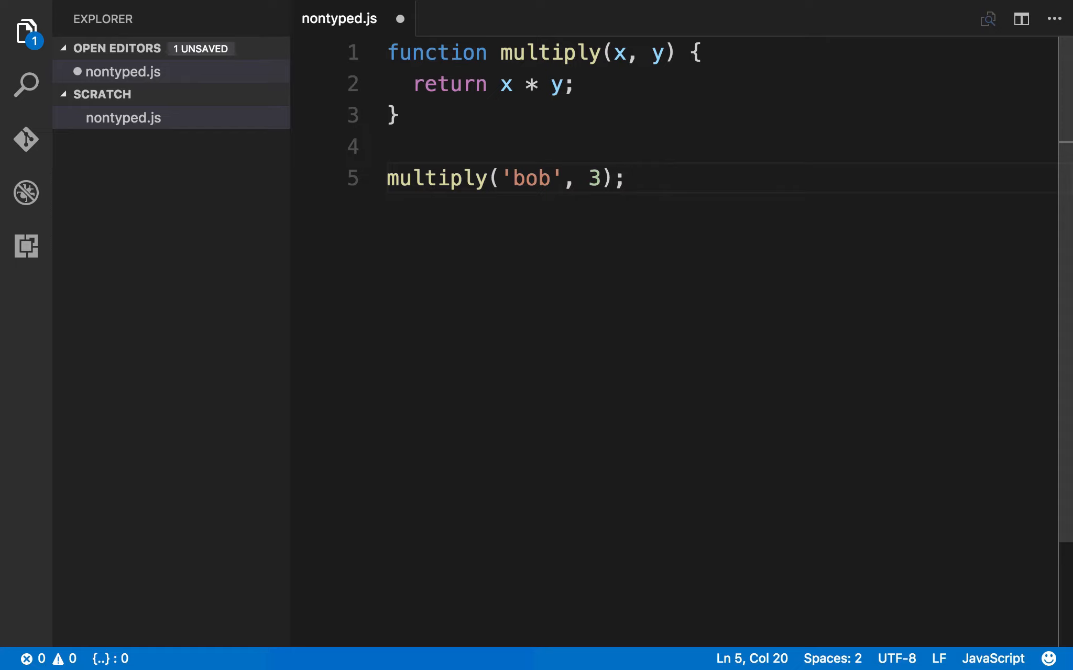
left_click(622, 178)
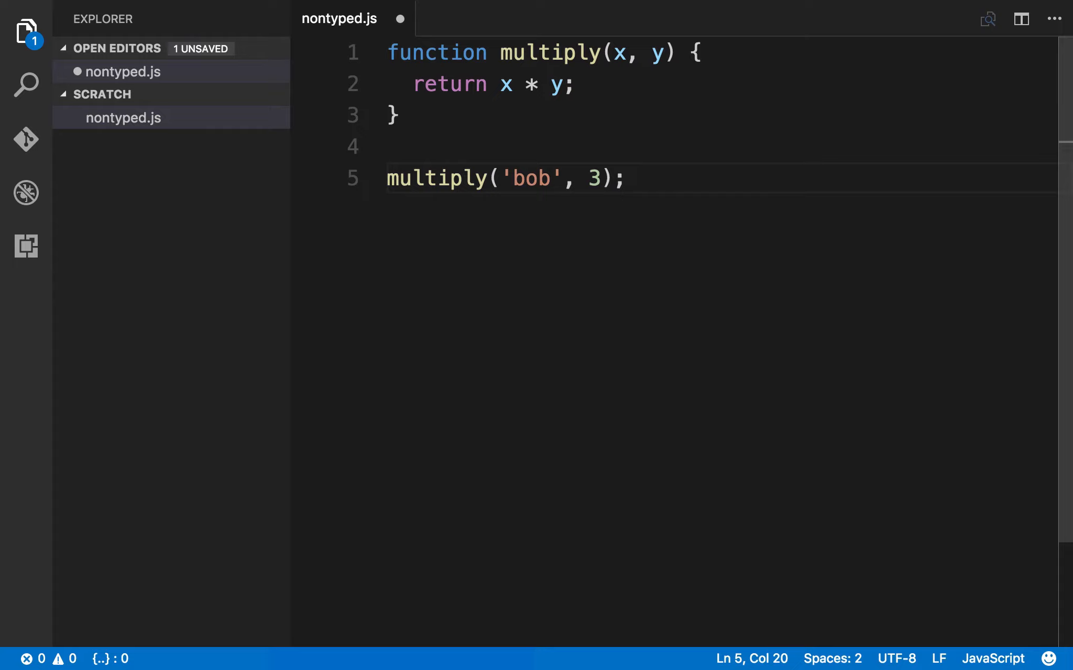
Comment out nontyped.js's code and create a new file named typed.ts in SCRATCH
left_click(619, 178)
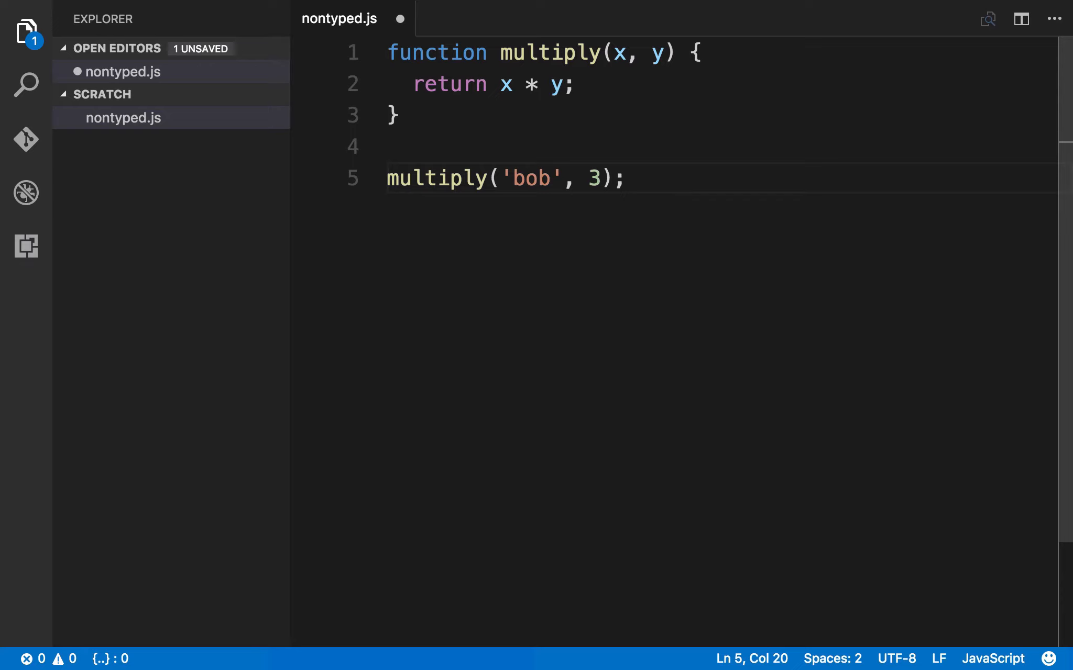
mouse_move(448, 68)
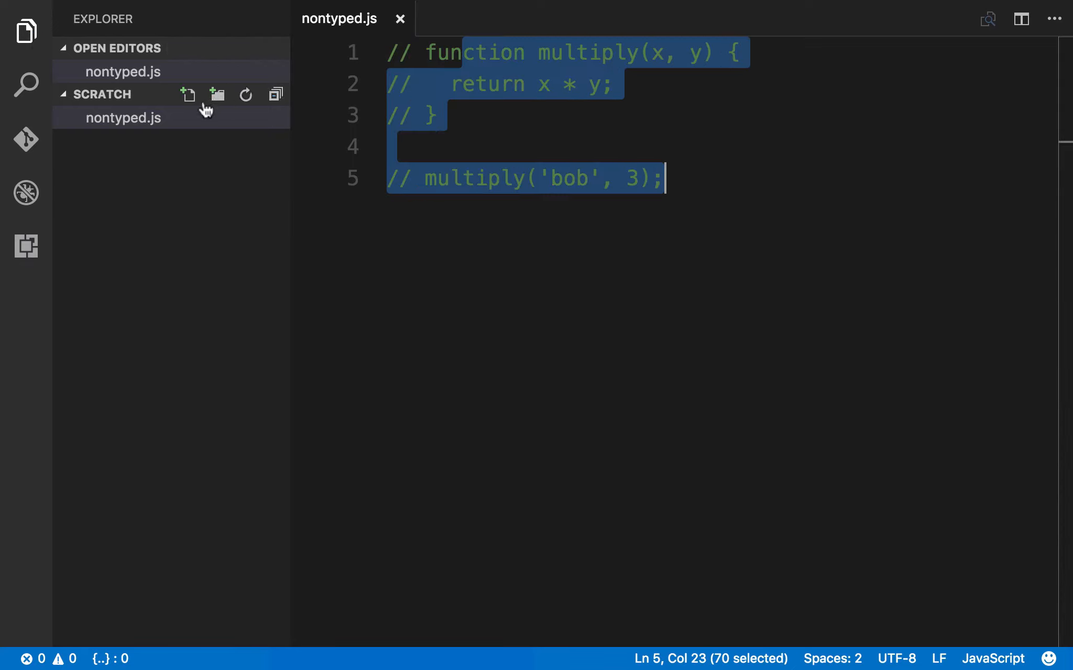
type("typed")
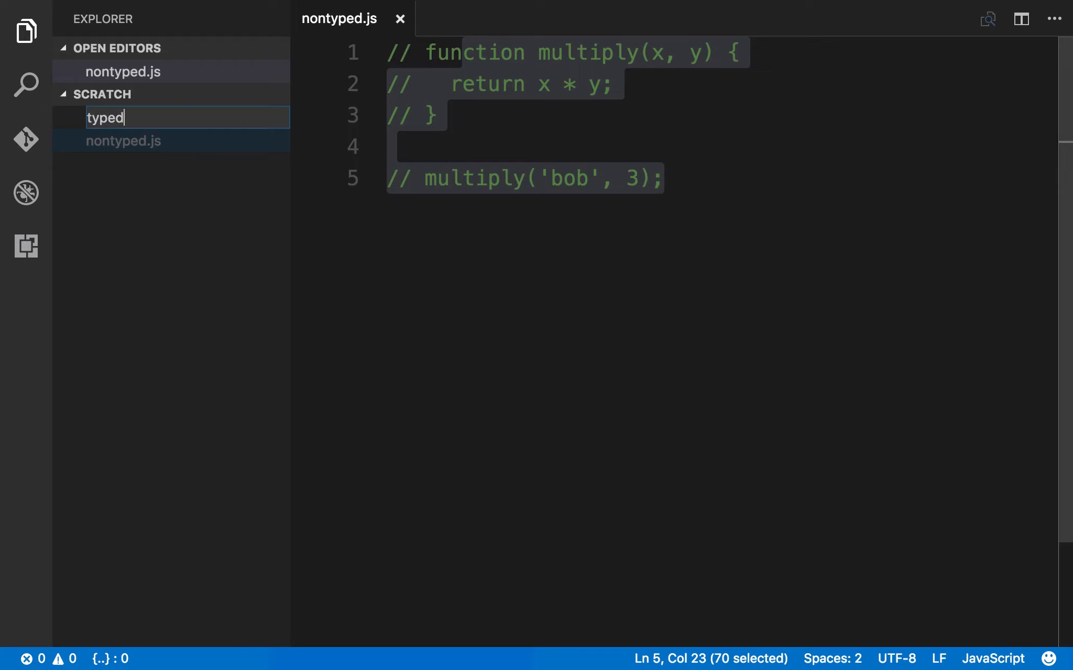
key("Return")
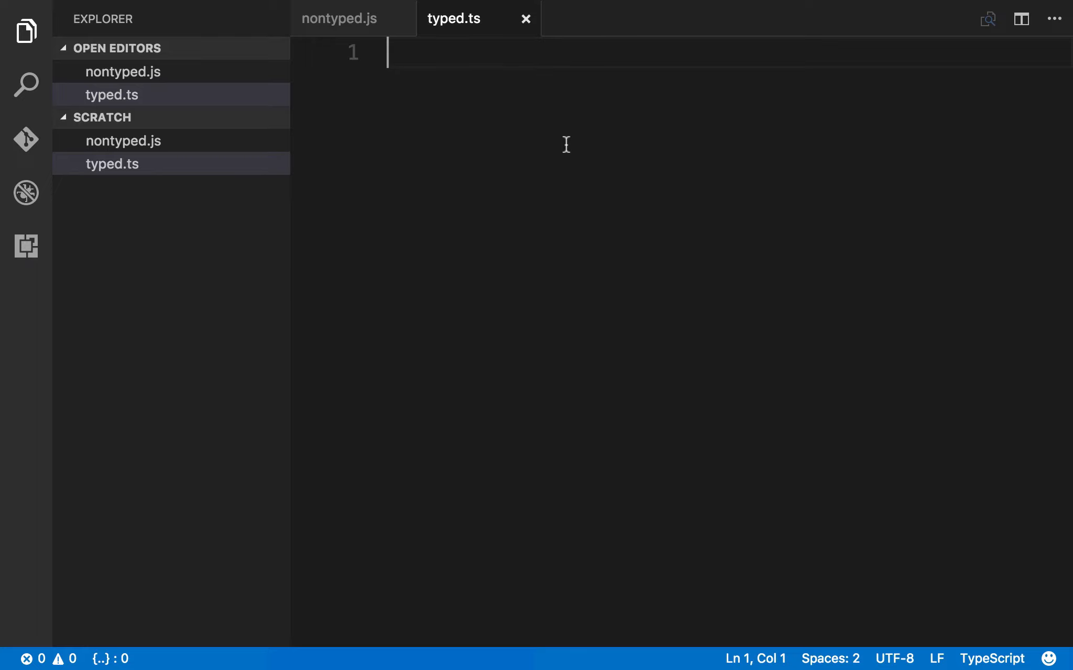
Write multiply returning x * y and type its parameters as x: number, y: number
type("function multiply(x,")
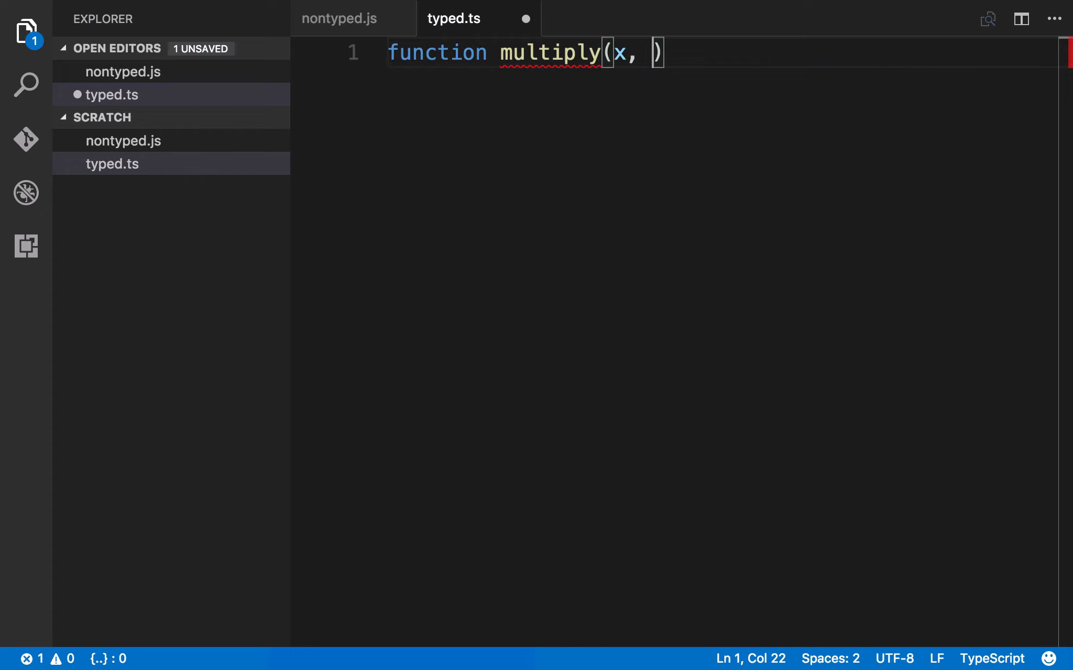
type("y) {")
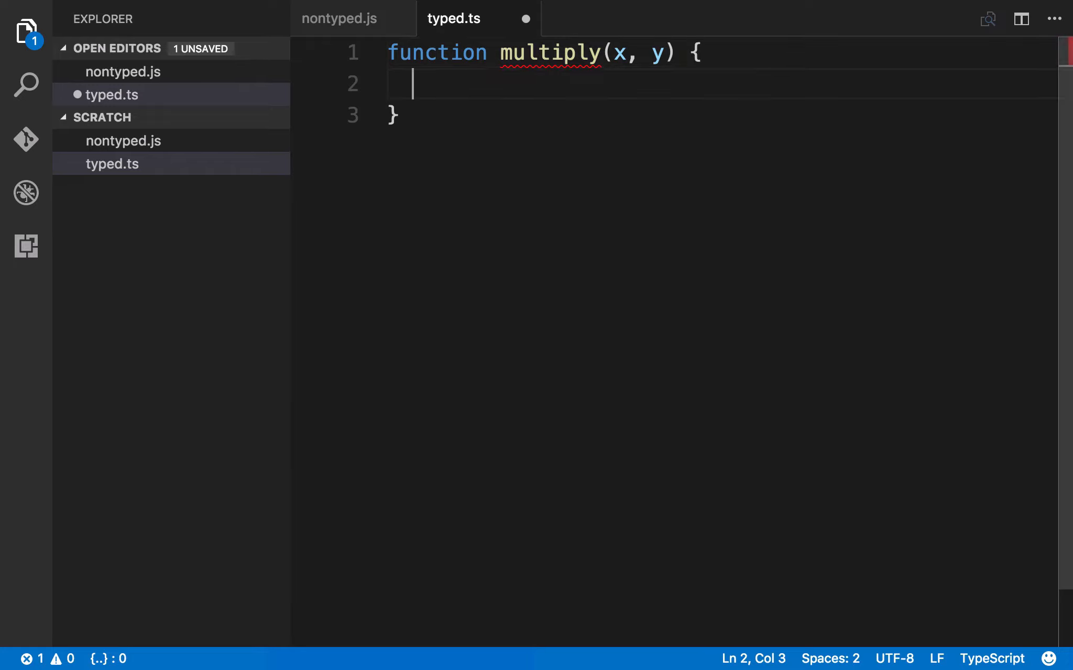
type("return x")
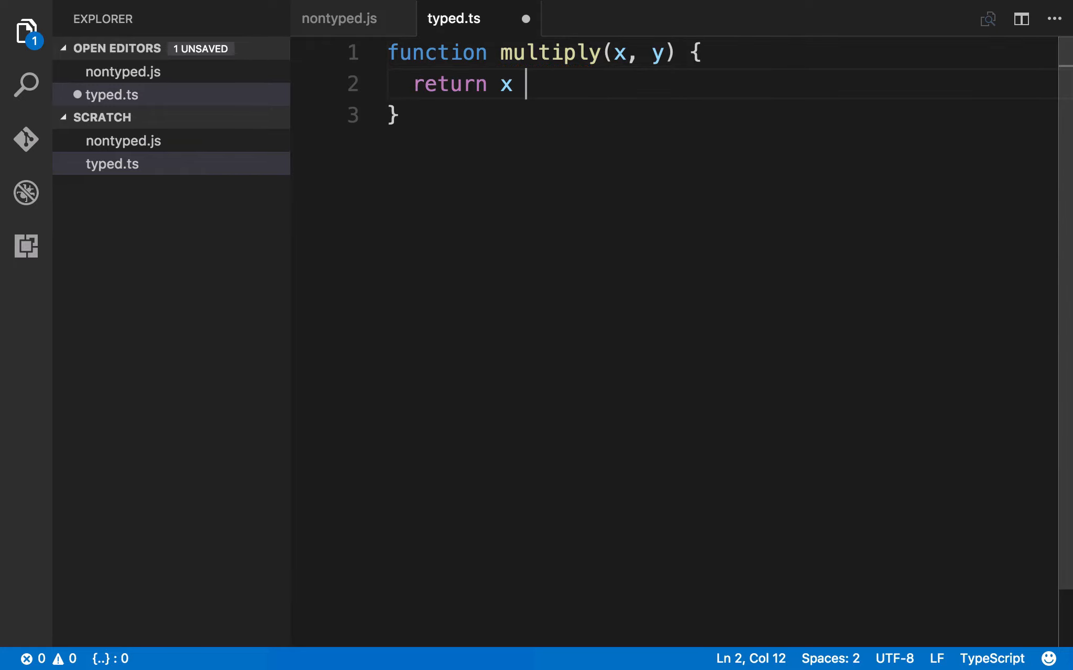
type("* y;")
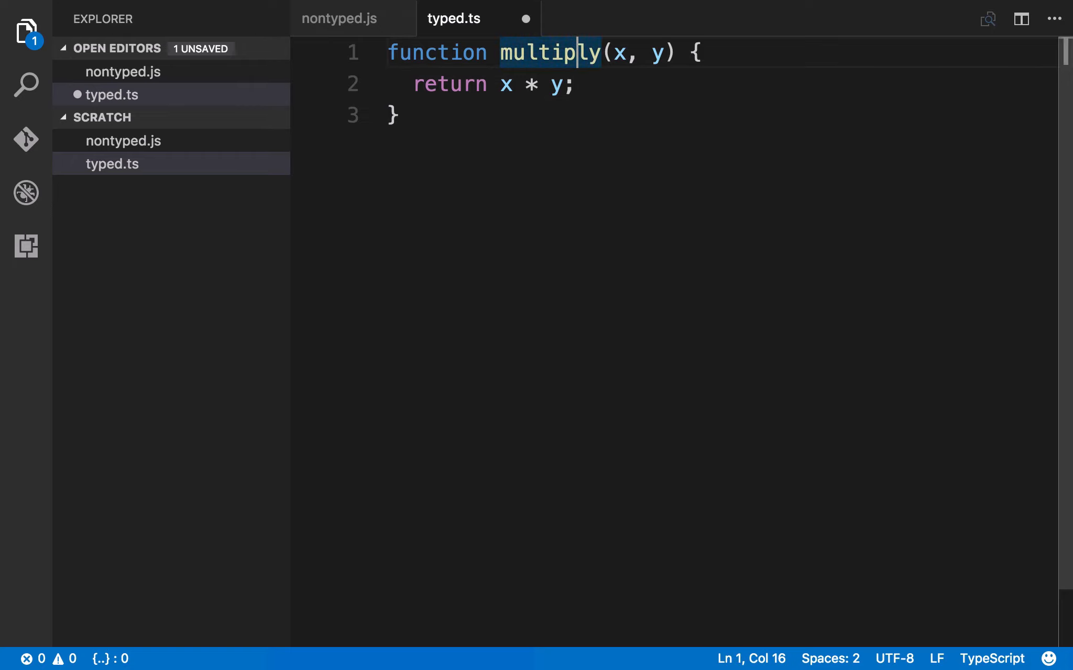
left_click(624, 52)
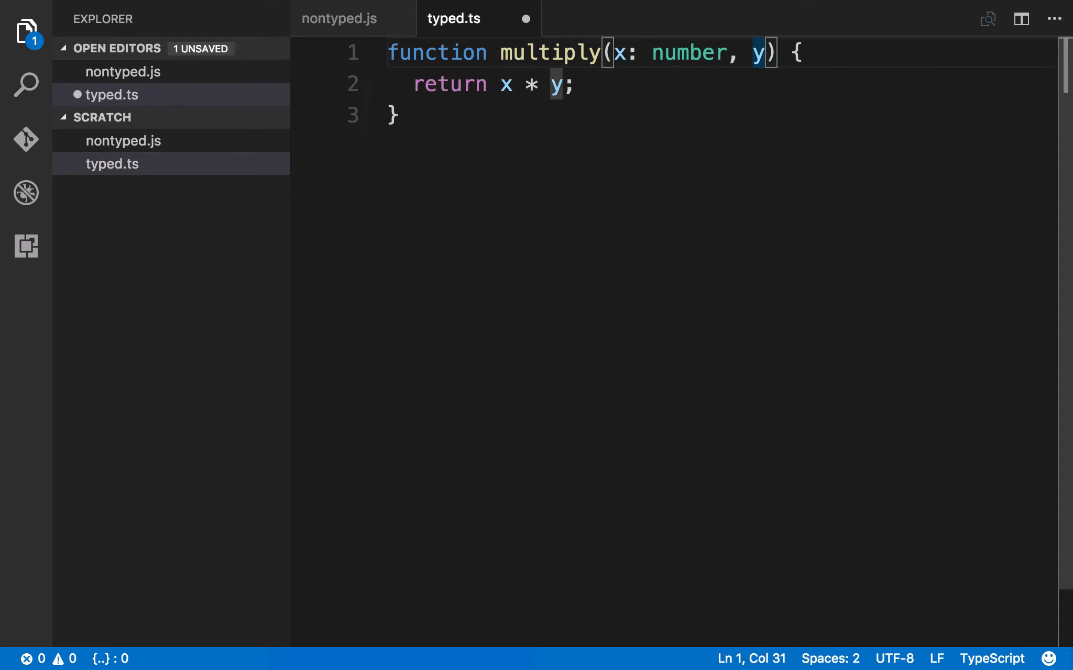
type(": number")
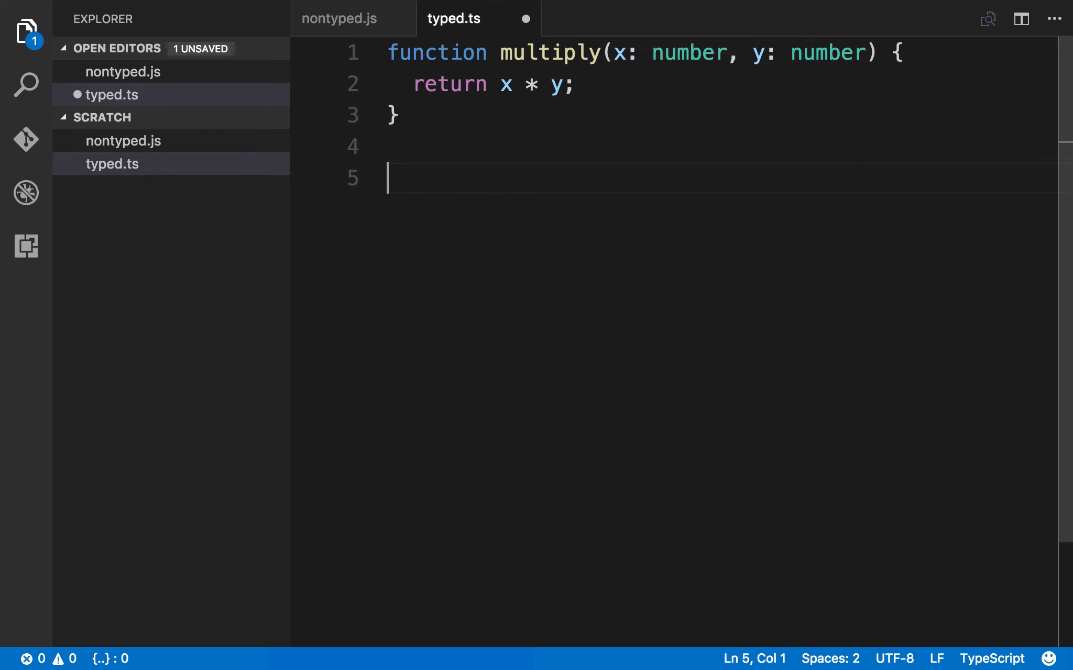
Add the call multiply('bob', 3); which the typed signature flags as an error
type("multiply")
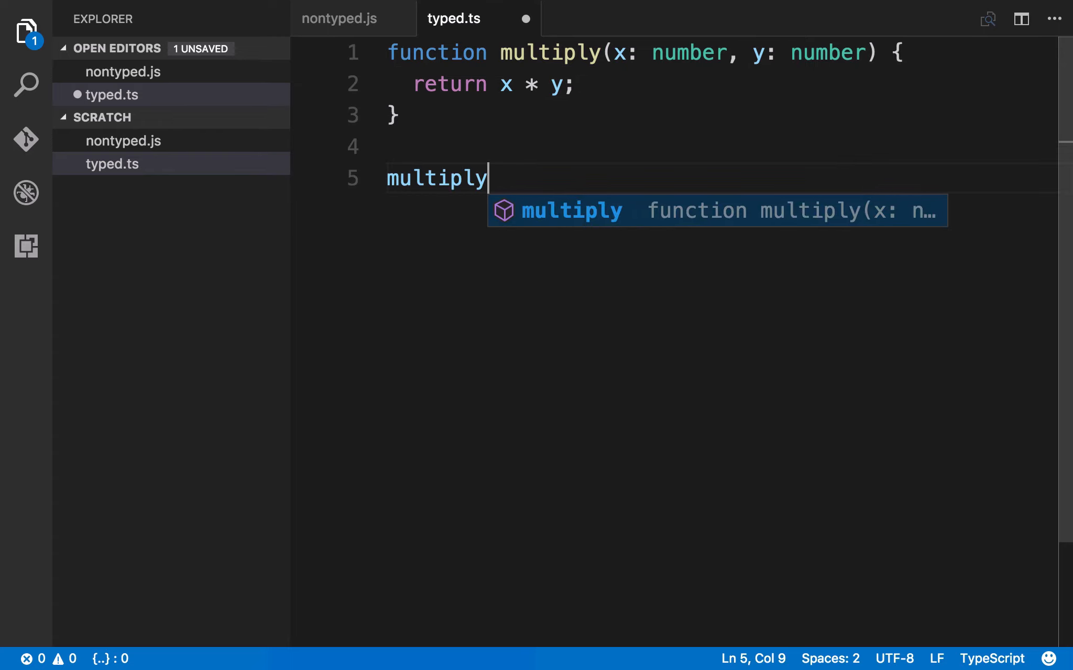
type("('bob'")
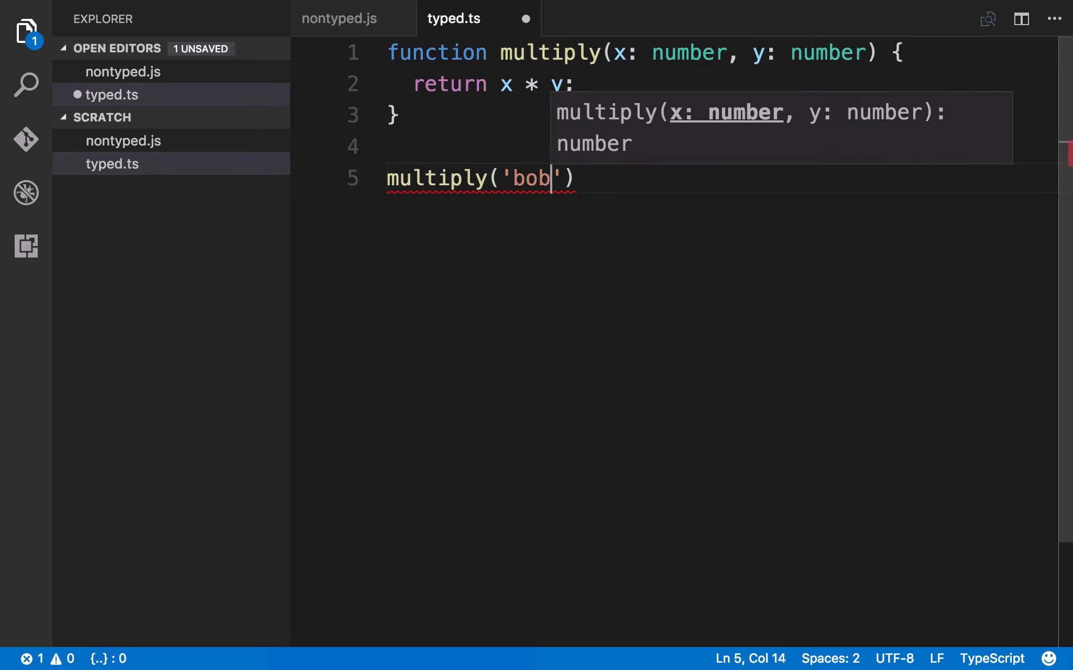
type(", 3);")
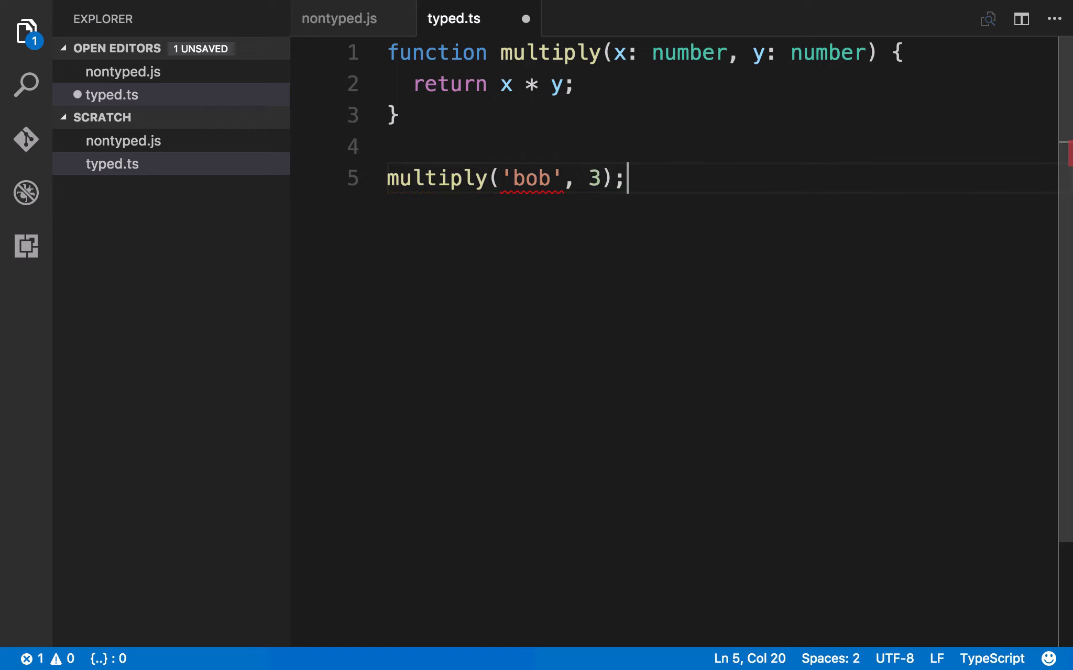
mouse_move(530, 180)
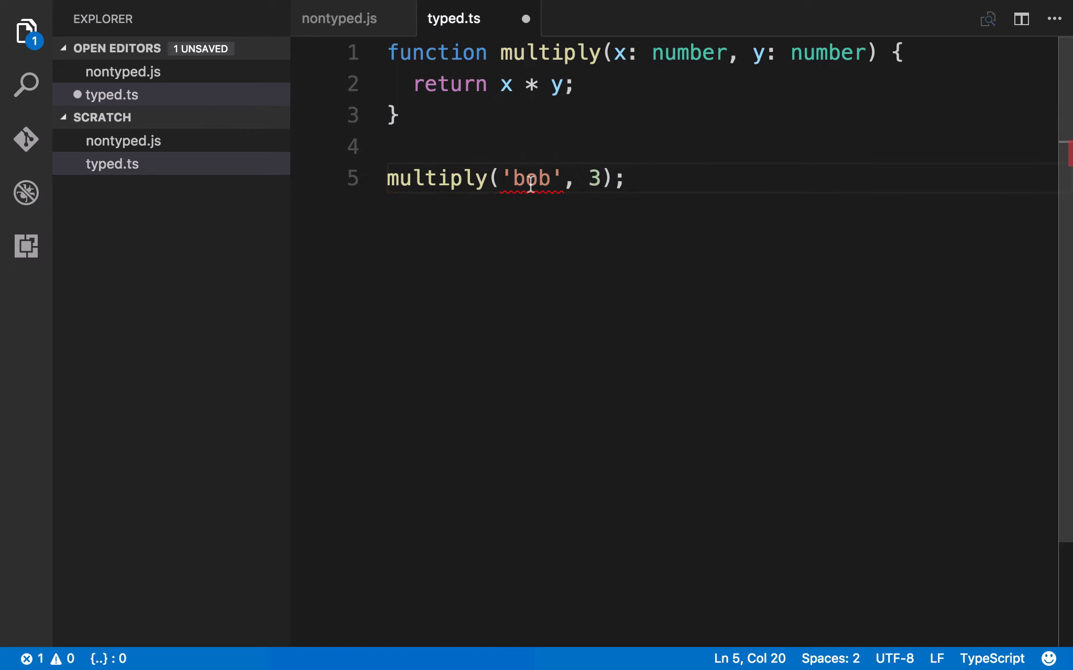
mouse_move(530, 178)
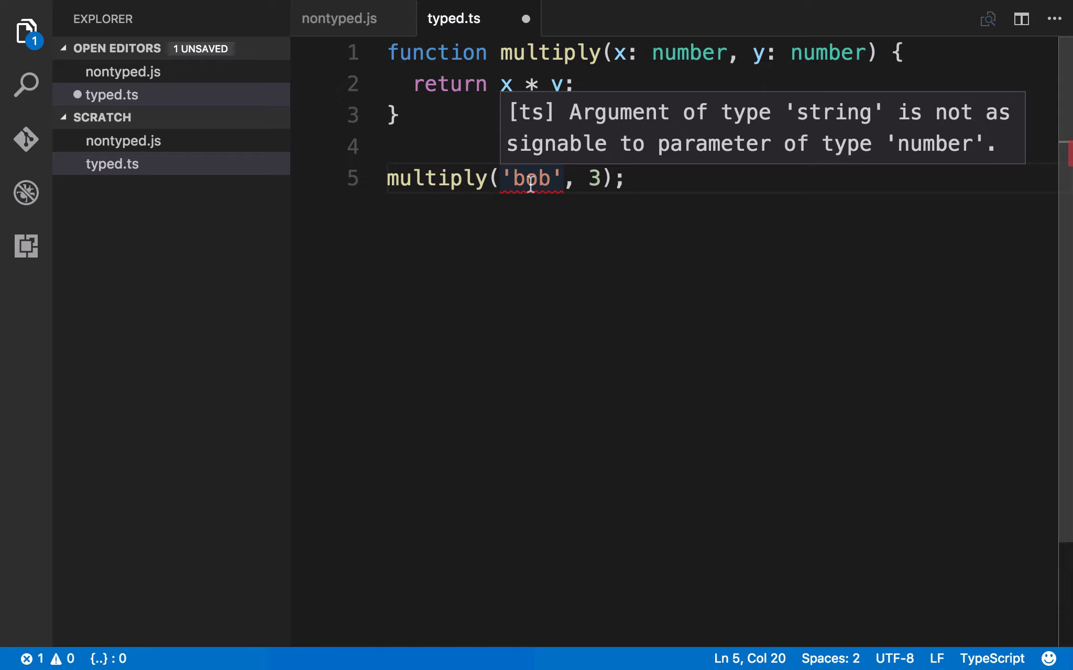
mouse_move(670, 62)
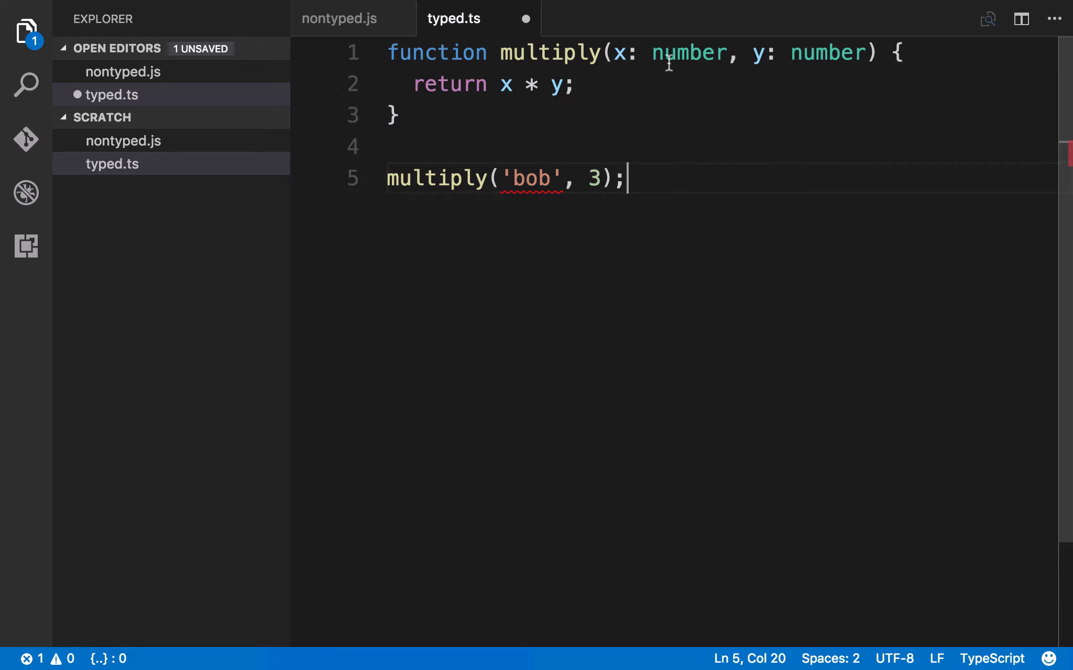
Try an array argument [3], then settle on multiply(2, 3) so the error clears
double_click(689, 53)
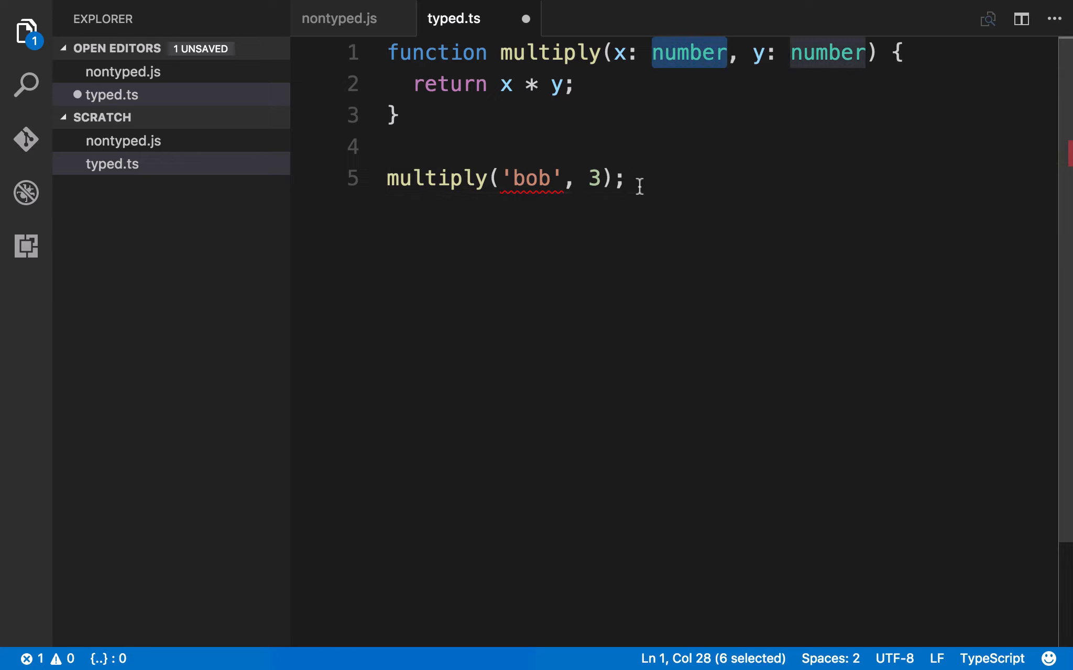
left_click(561, 178)
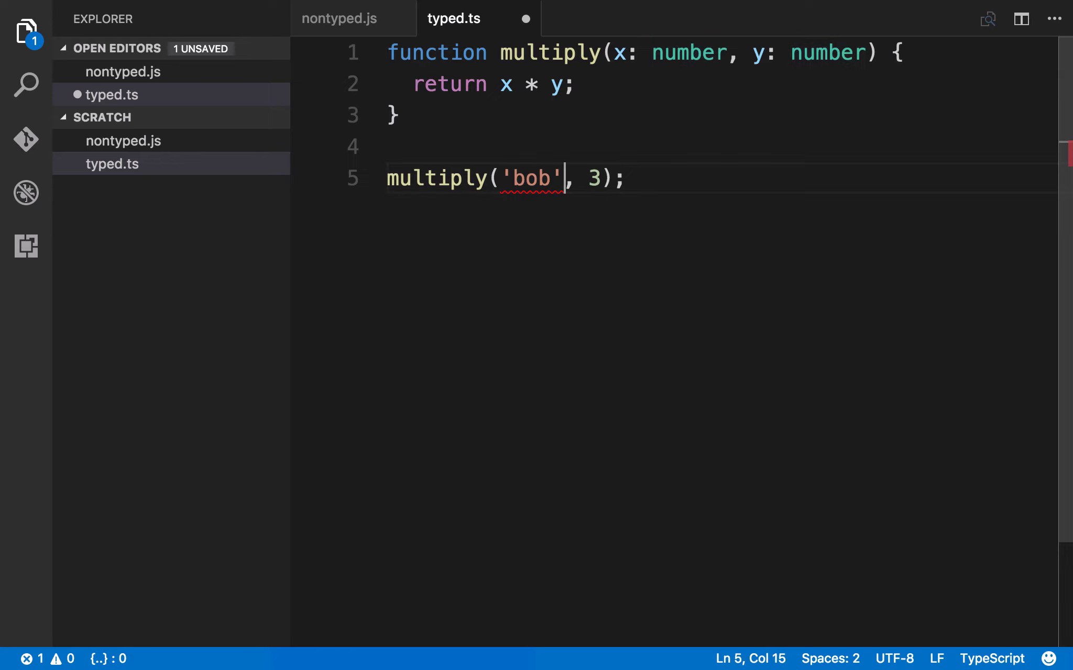
type("[]")
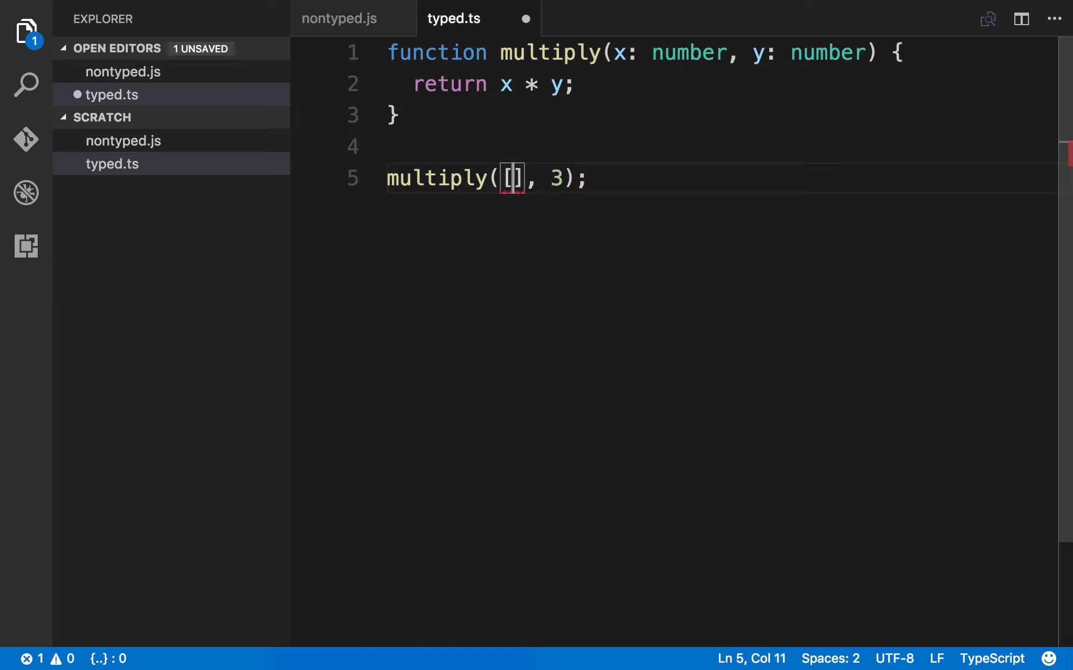
type("3")
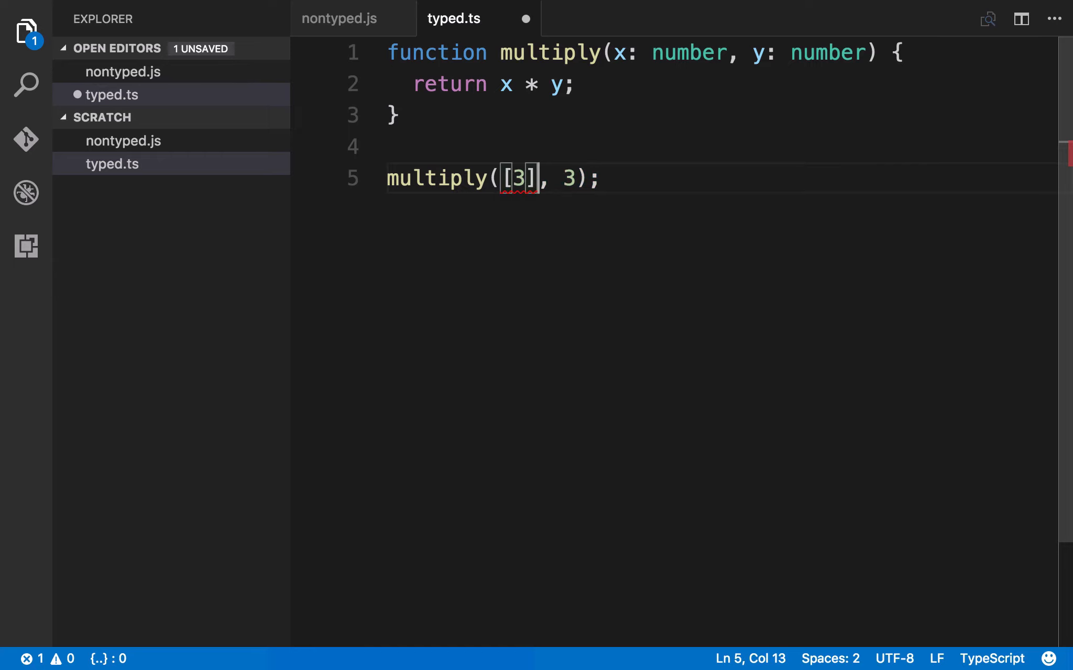
key("Backspace")
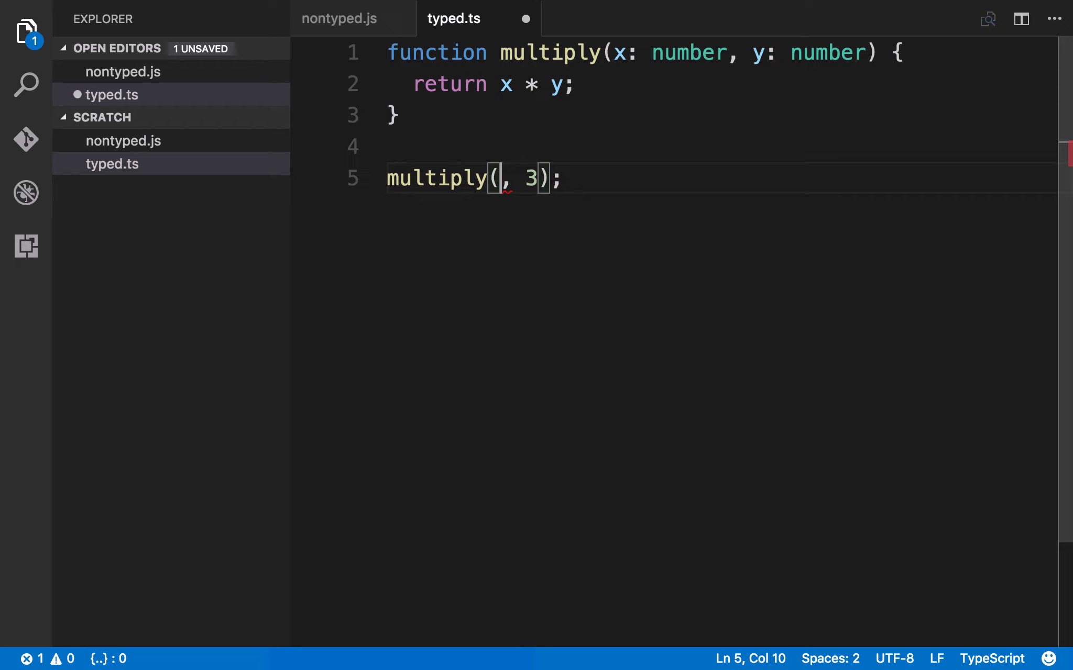
type("2")
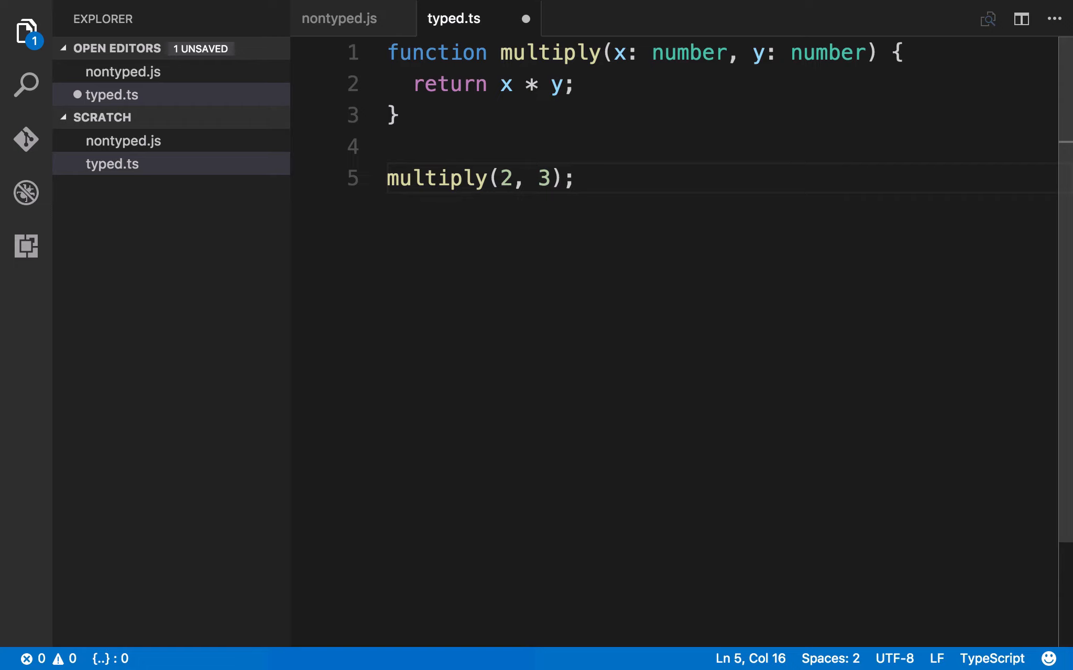
Briefly make the first argument 'bob', revert it to 2, and add empty lines below the call
left_click(562, 178)
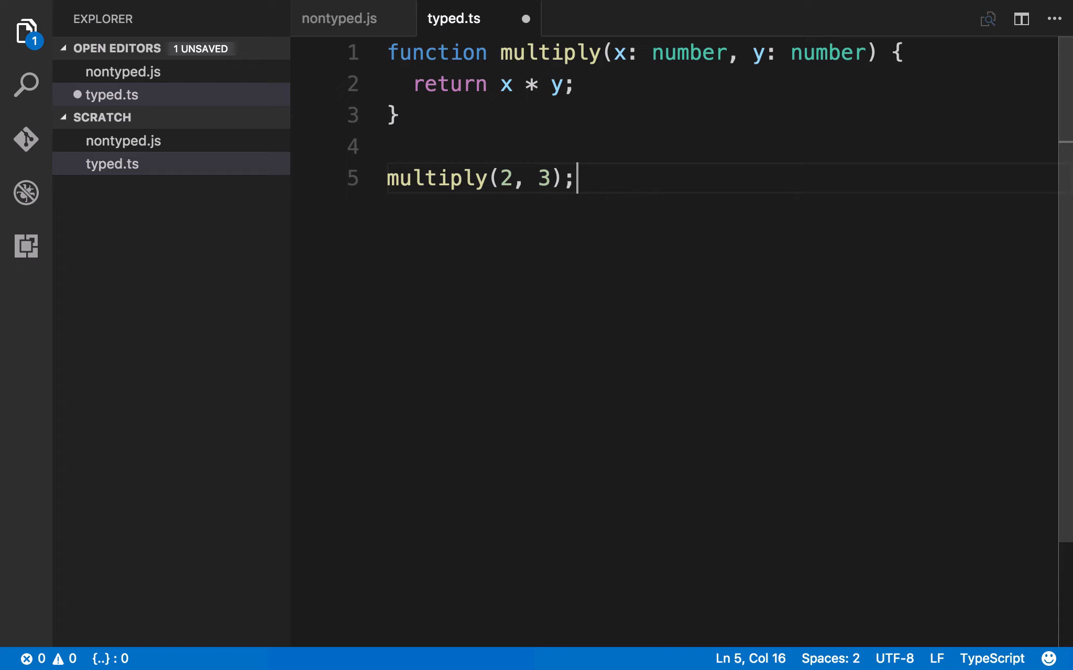
type("'b")
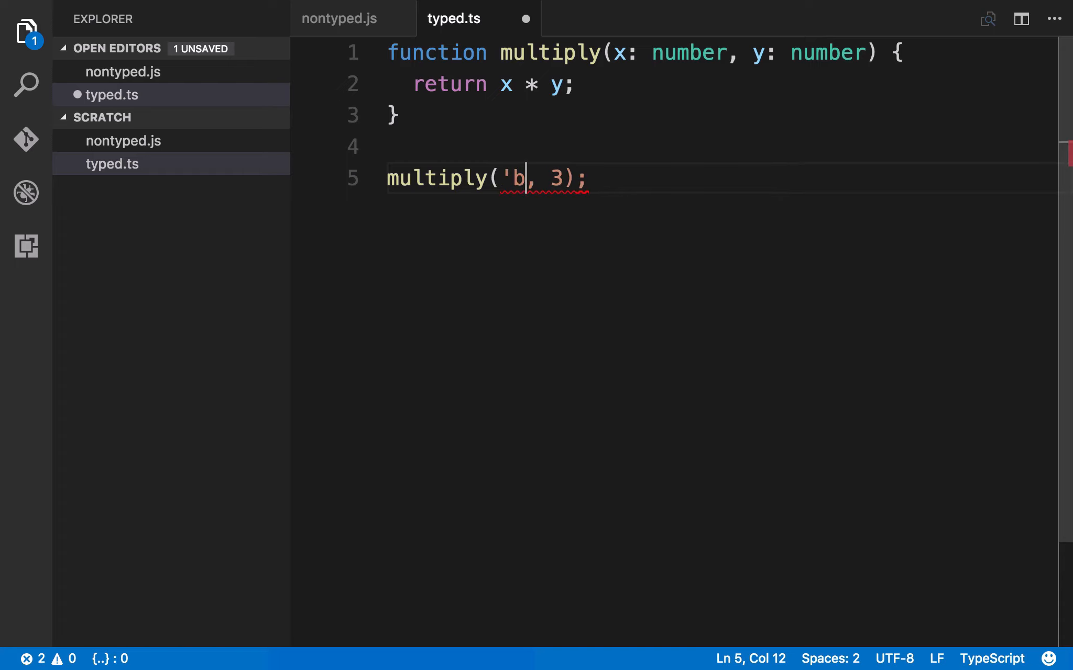
type("ob'")
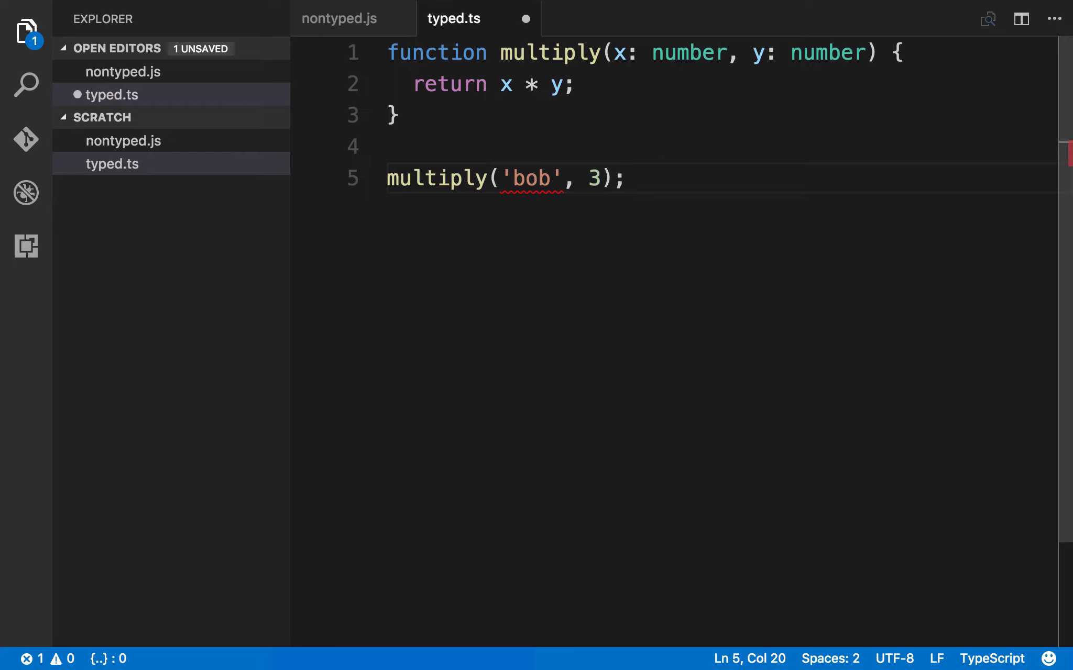
key("Backspace")
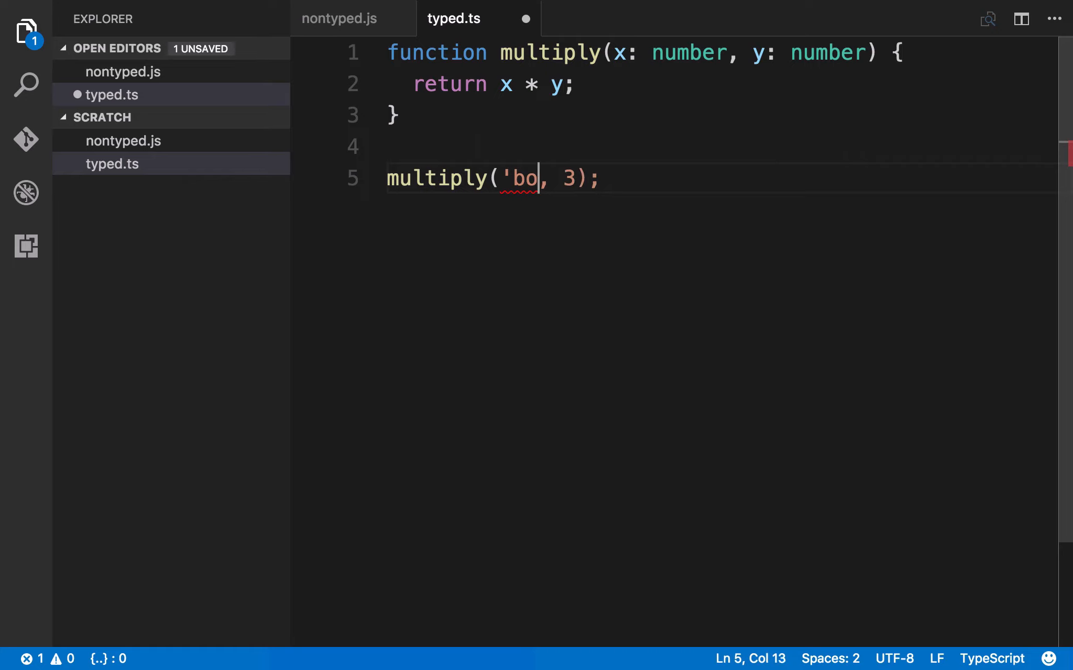
type("2")
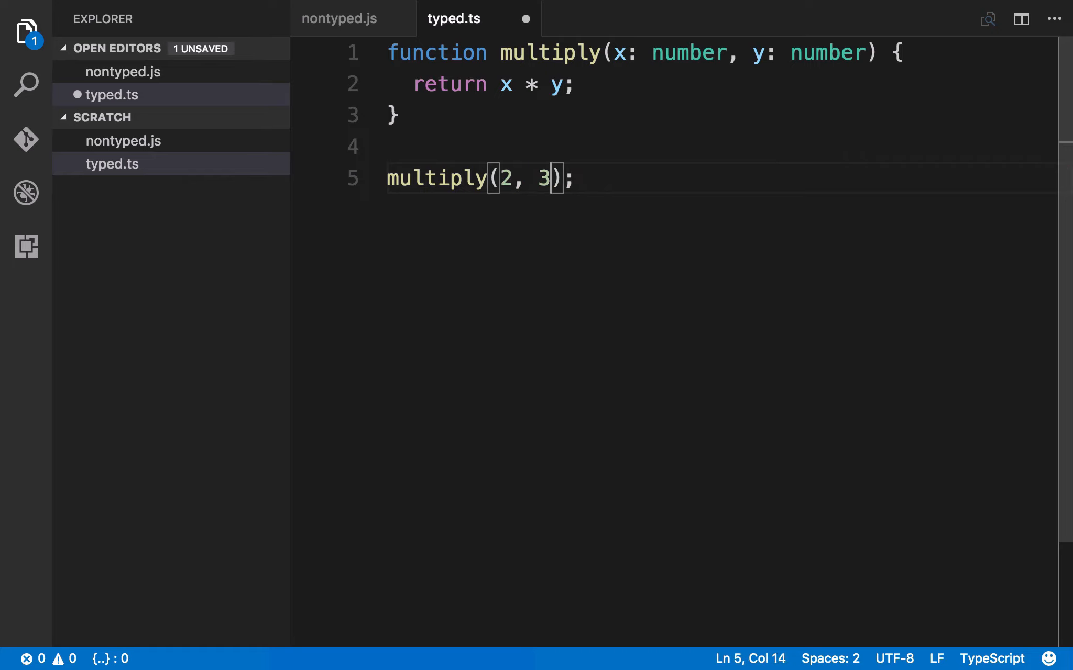
key("enter")
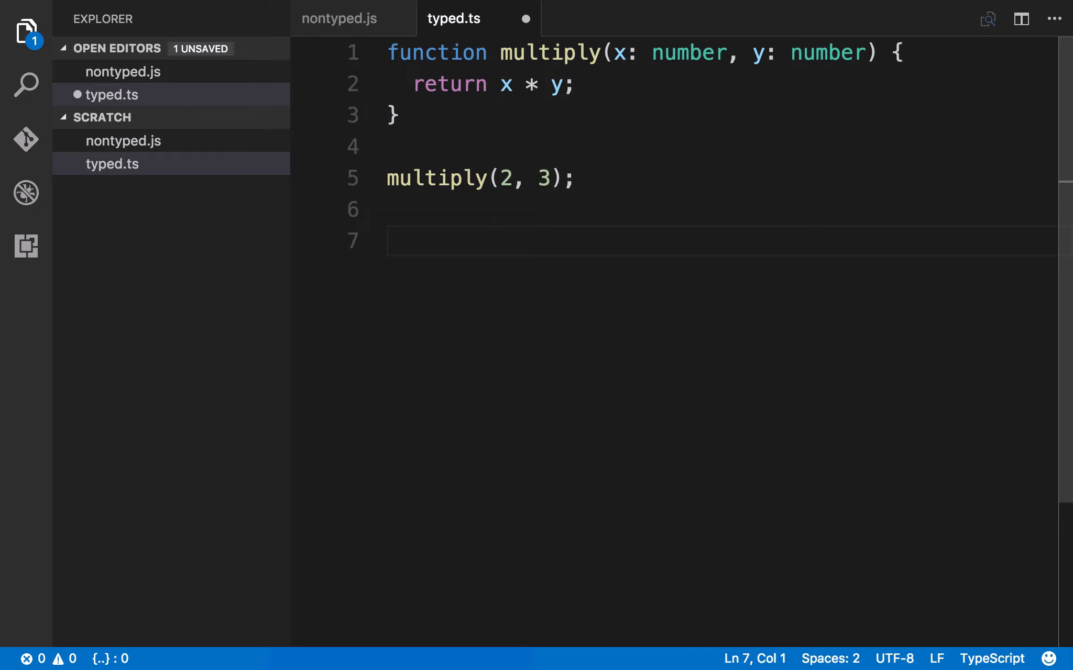
Declare let person: string, try assigning 4 then 'bob', then discard those lines
type("let pr")
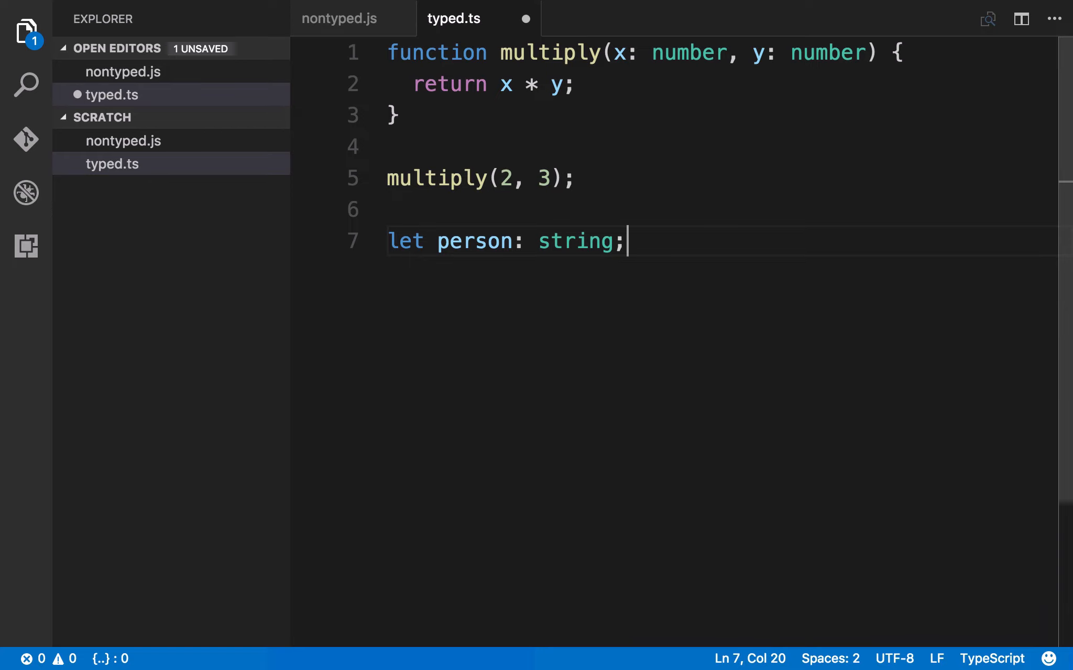
type("p")
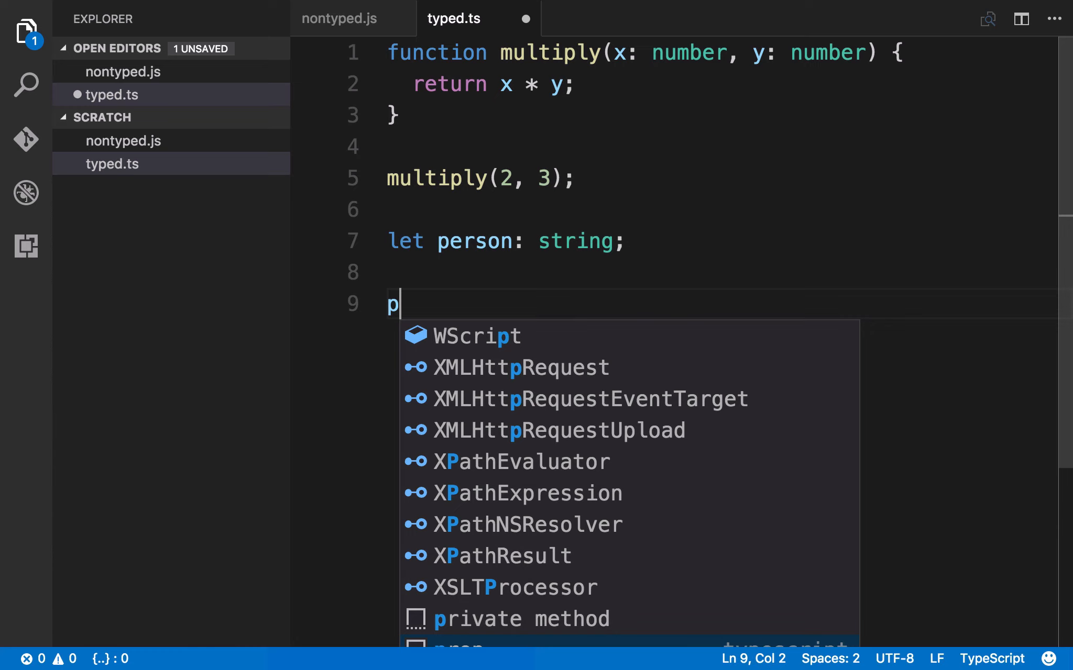
type("erson = 4")
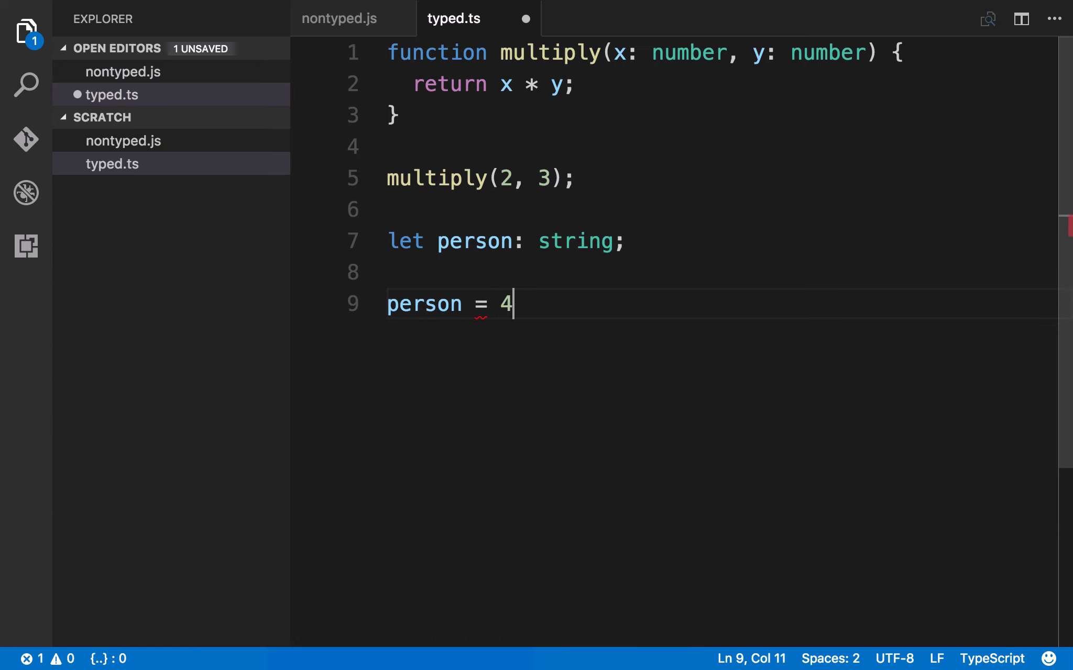
type(";")
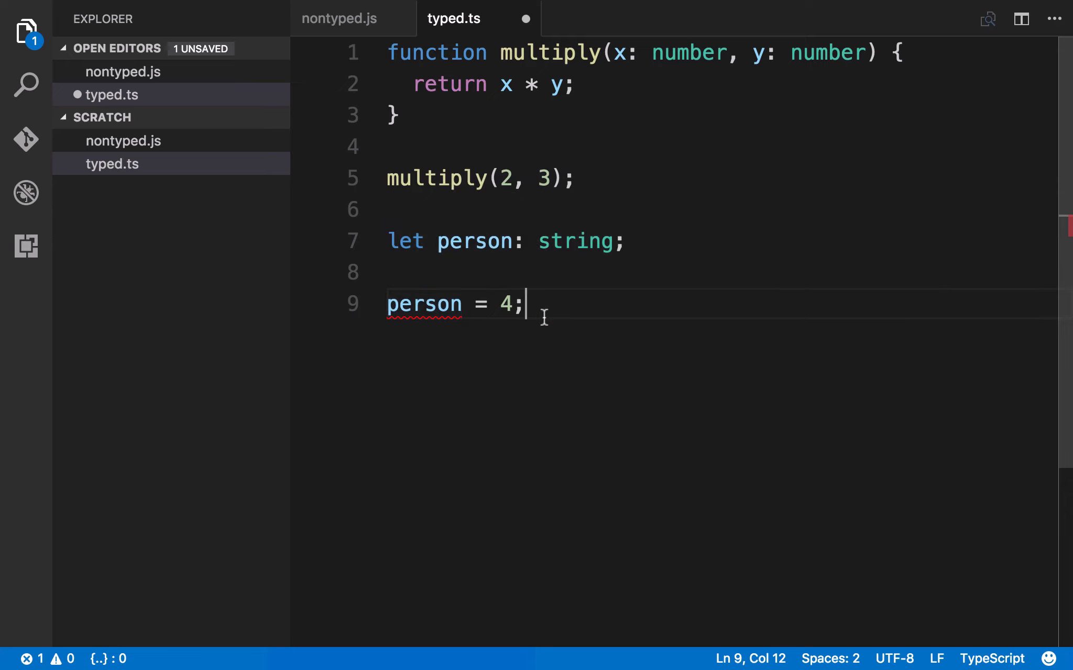
type("'bob'")
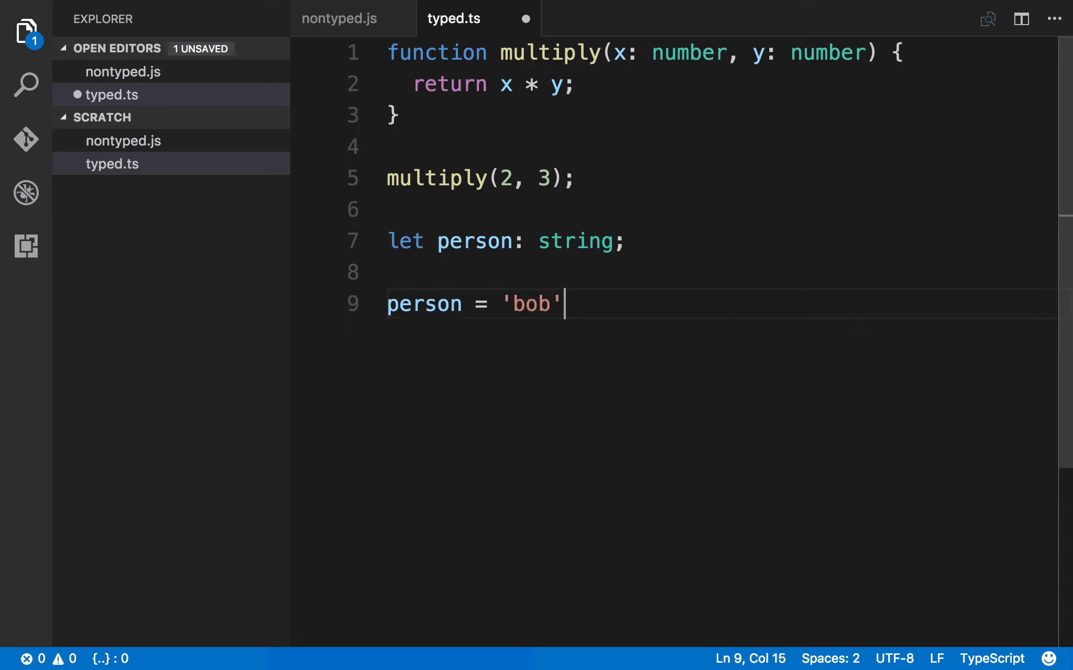
type(";")
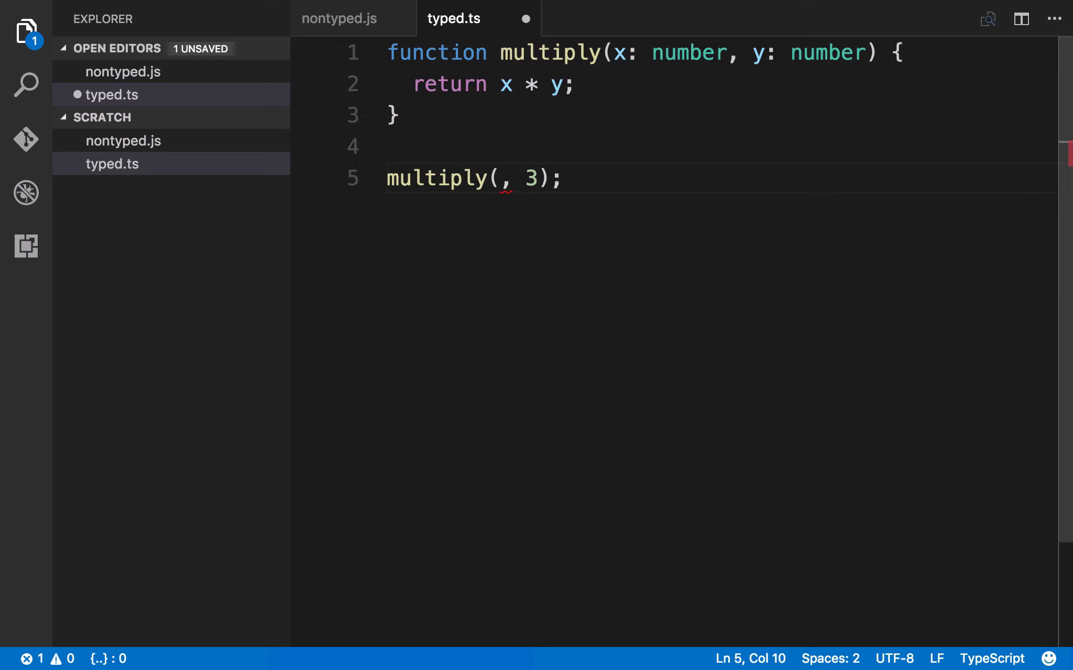
Put 'bob' as the first argument, then delete both arguments leaving multiply() flagged as an error
type("'bob'")
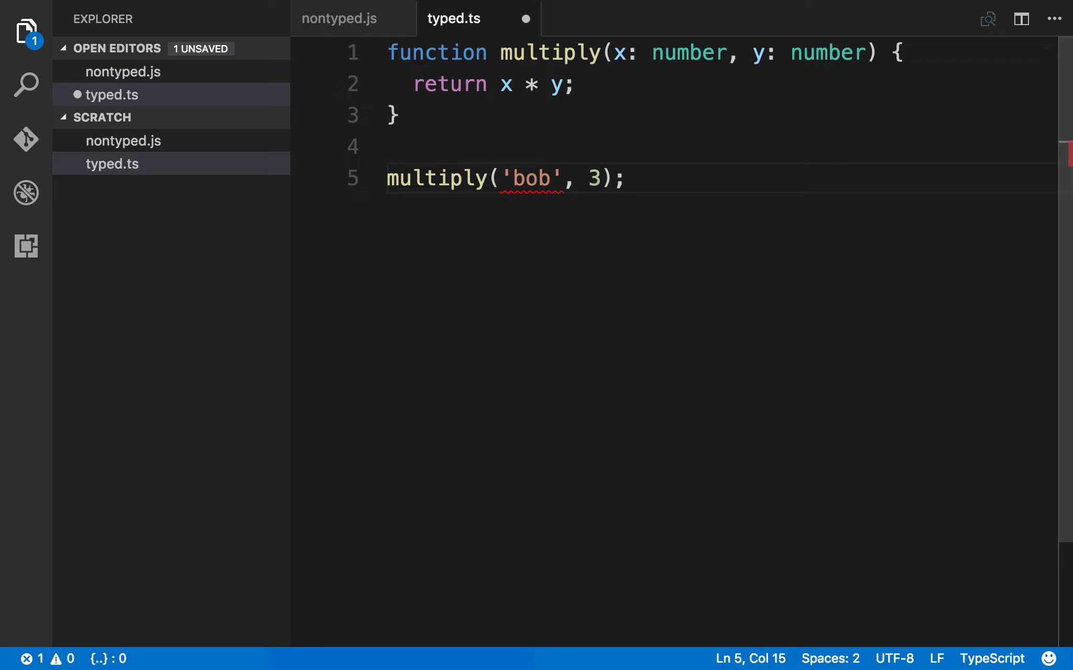
left_click(565, 179)
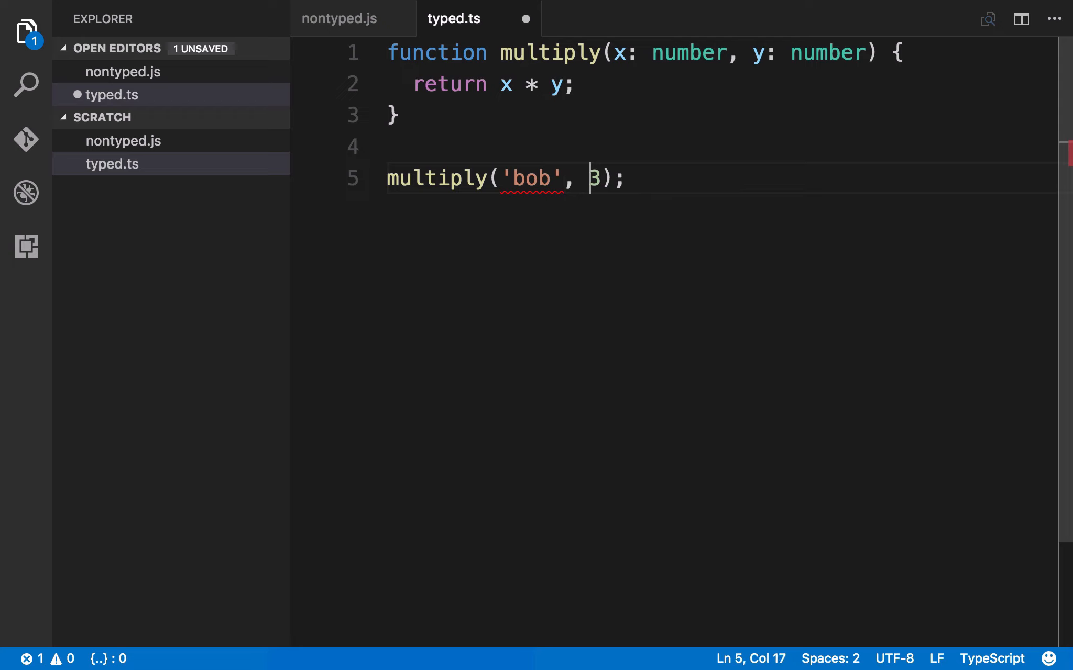
key("Backspace")
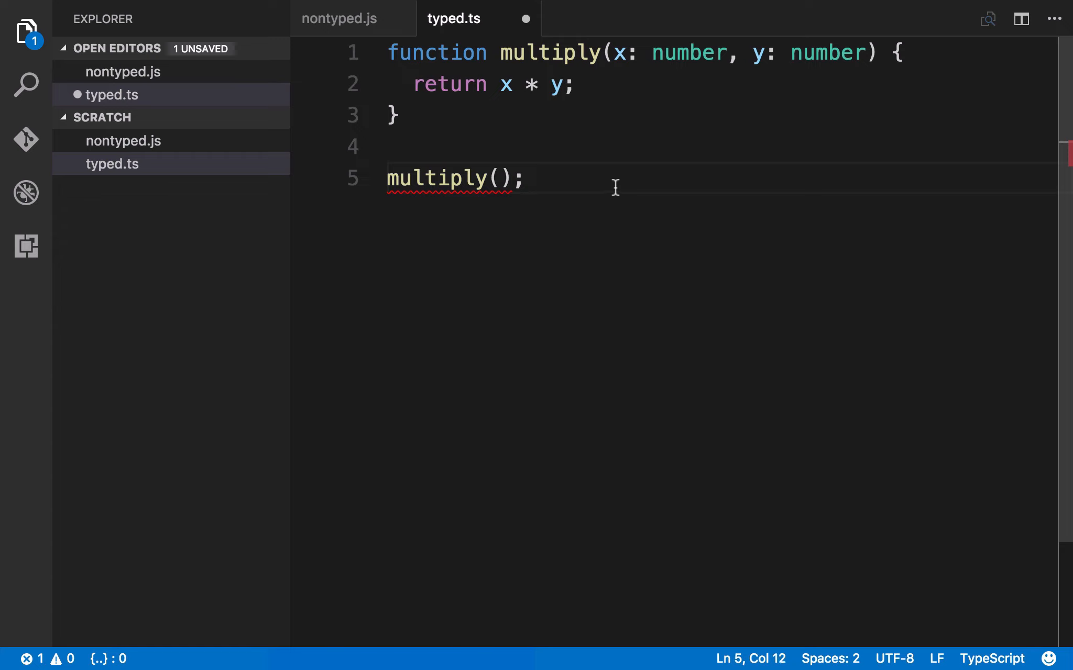
left_click(527, 178)
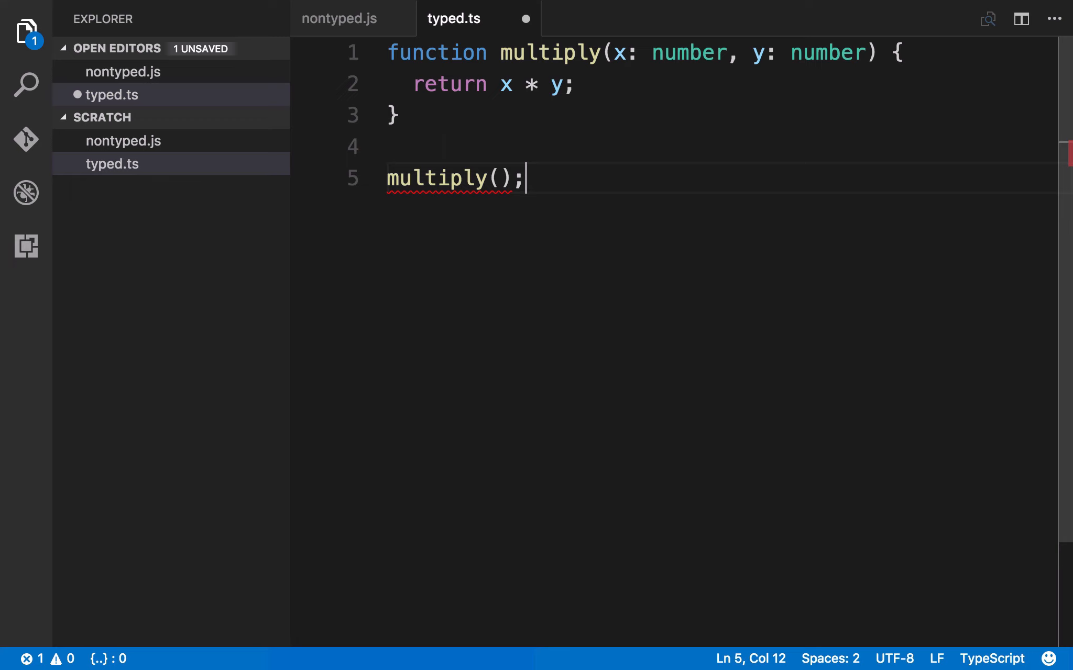
mouse_move(441, 178)
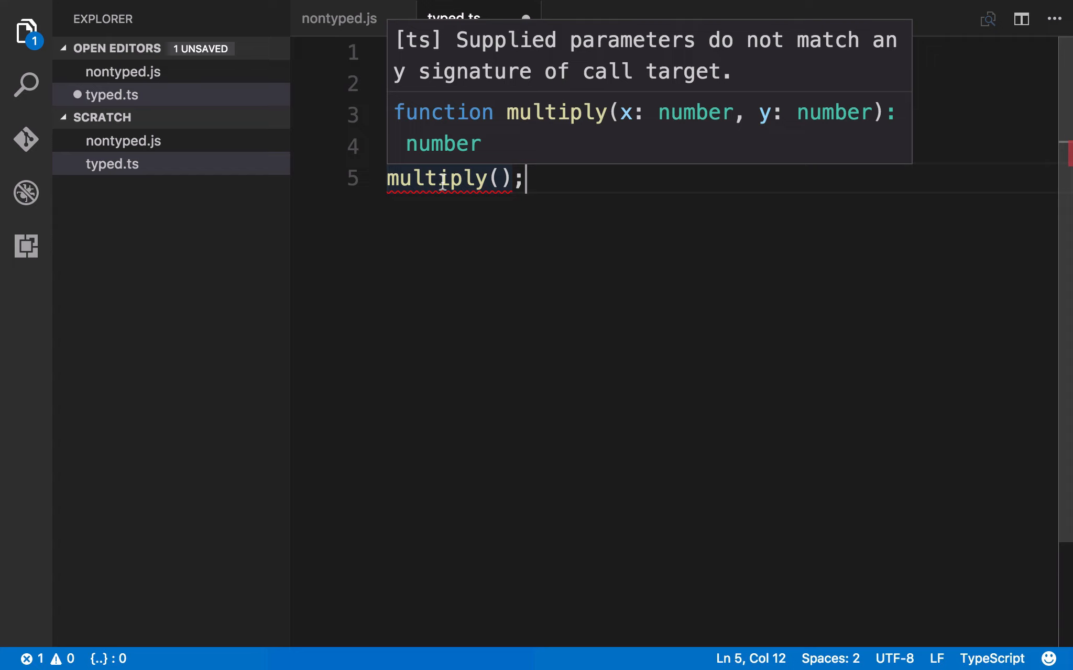
mouse_move(476, 178)
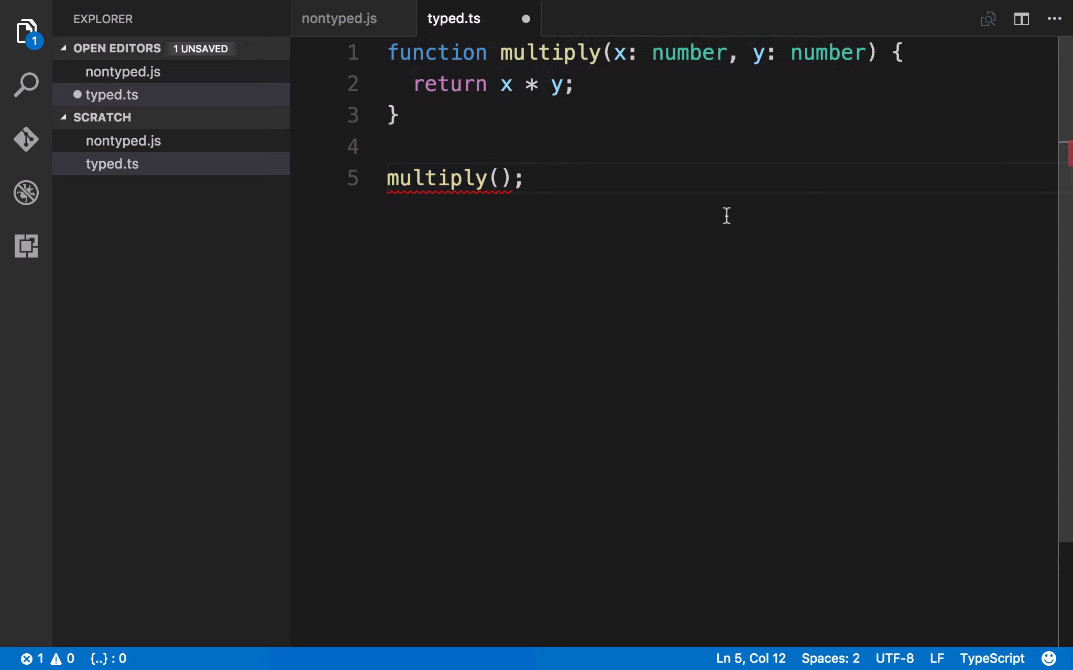
left_click(526, 178)
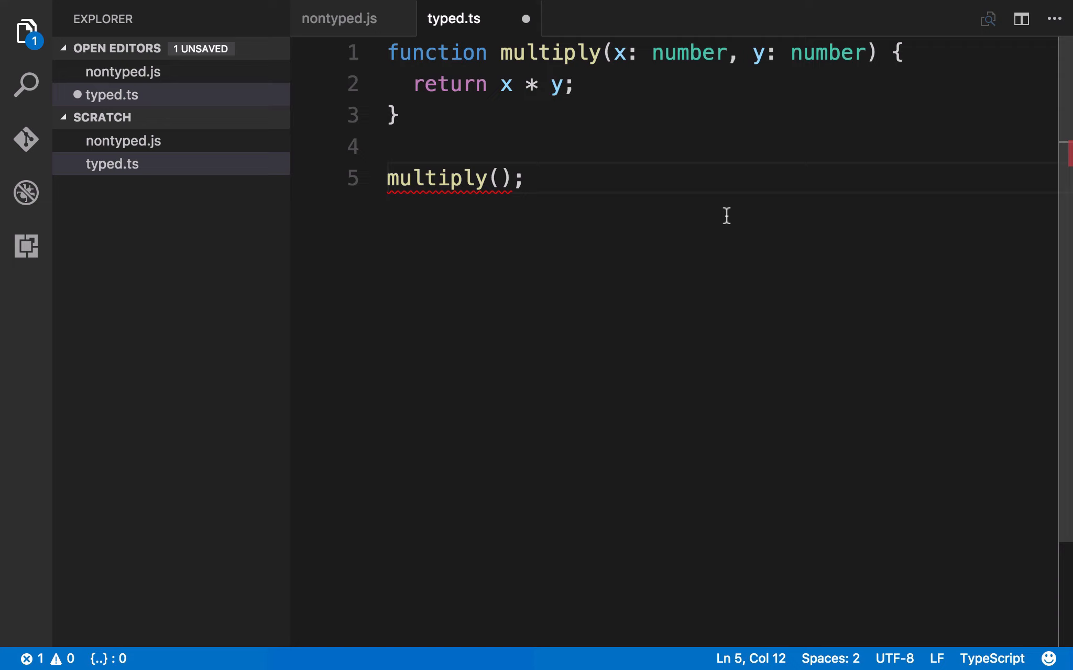
left_click(524, 178)
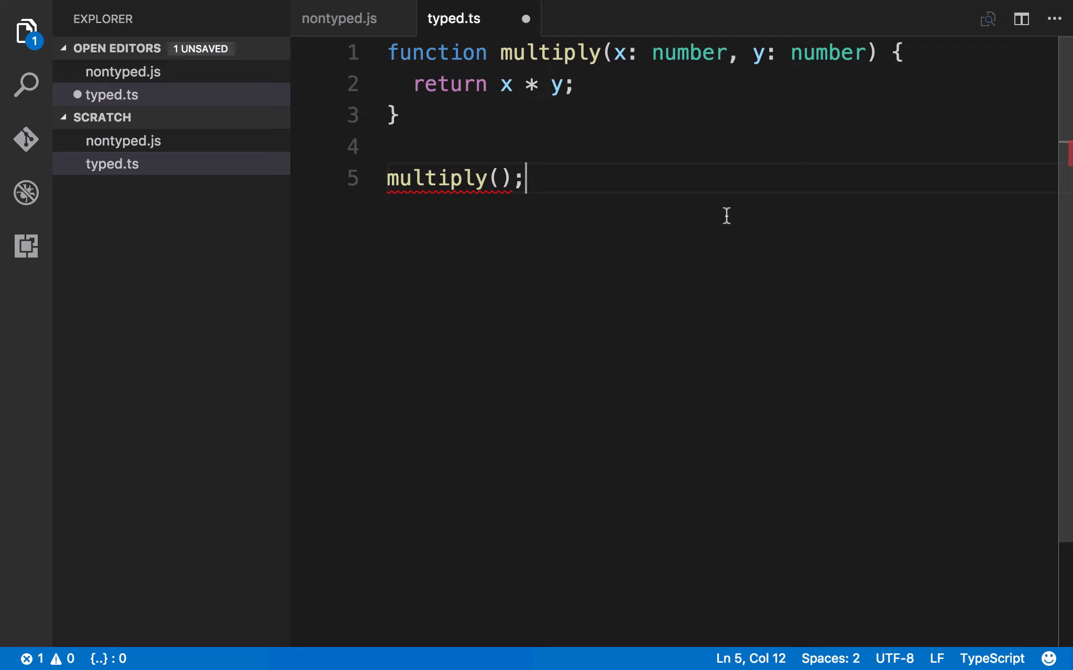